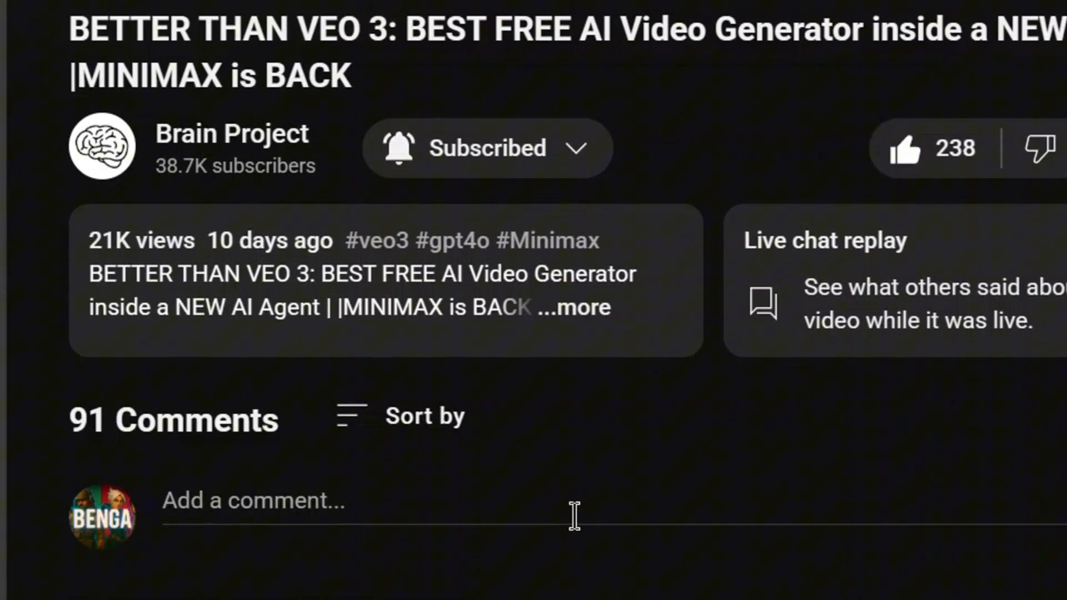
# Browse the OpenArt home page's Create Story templates and AI Tools section
pyautogui.write('I want the full document')
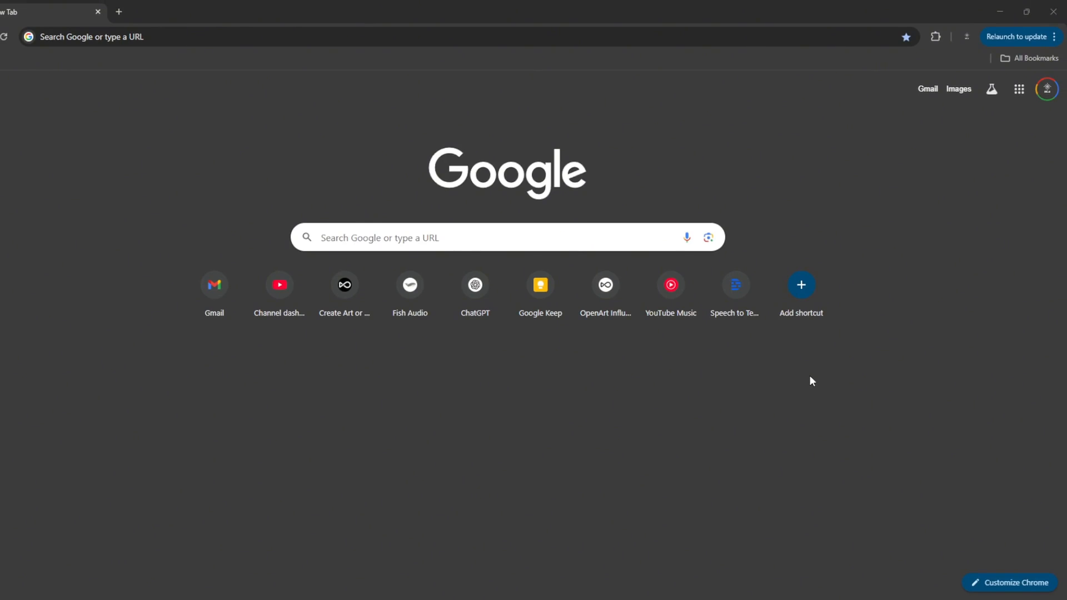
pyautogui.moveTo(610, 419)
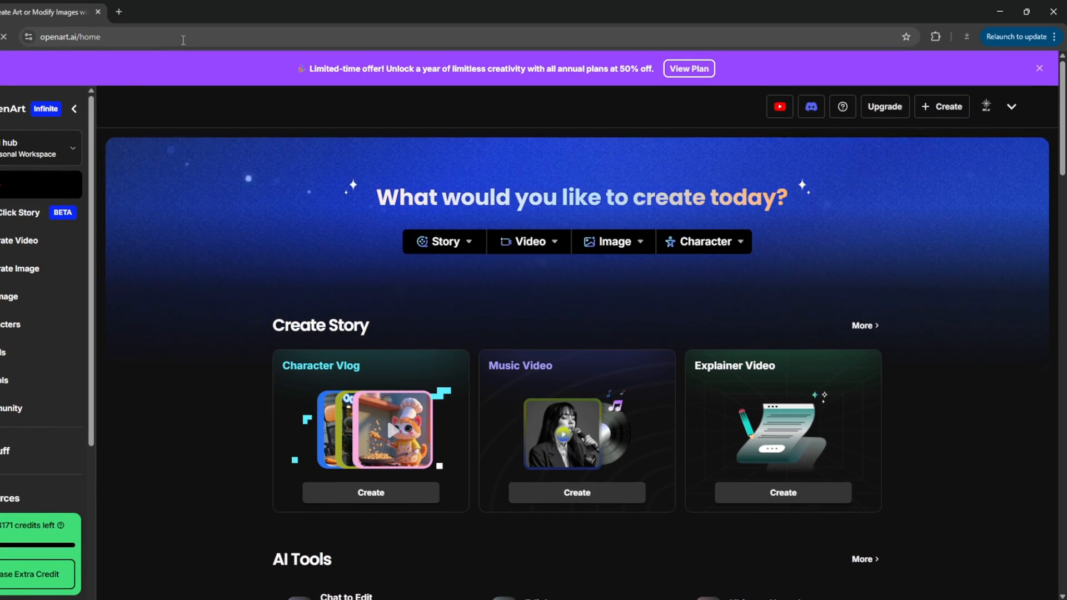
pyautogui.moveTo(468, 220)
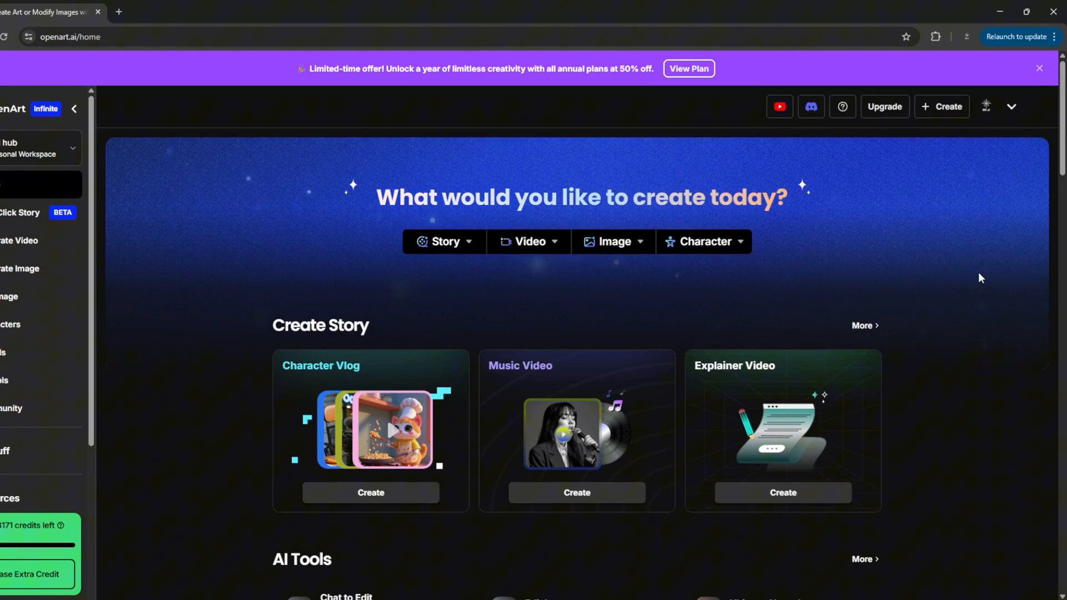
pyautogui.scroll(-3)
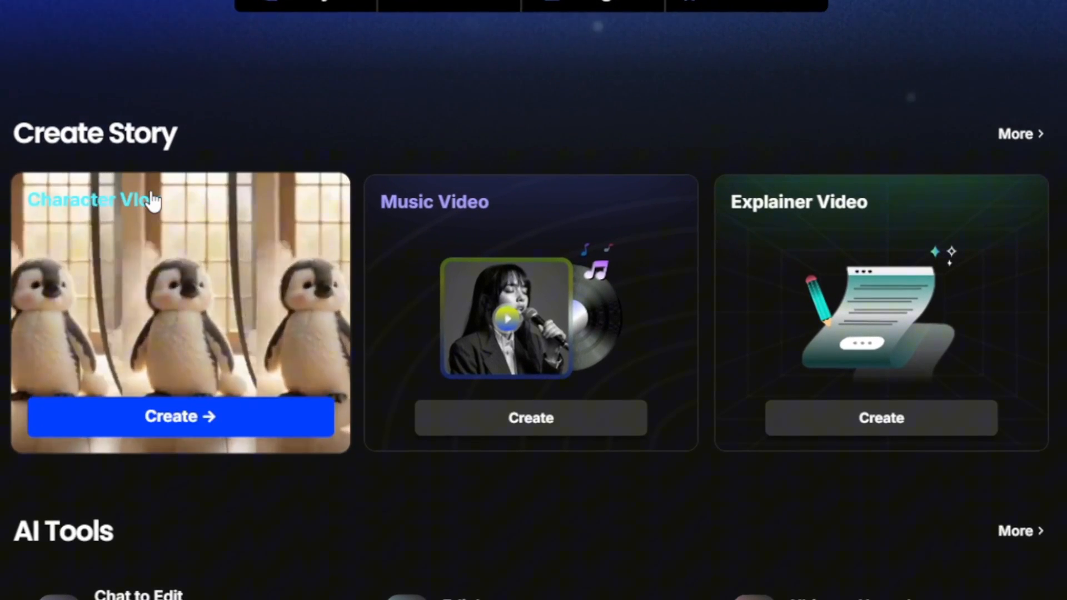
pyautogui.moveTo(154, 201)
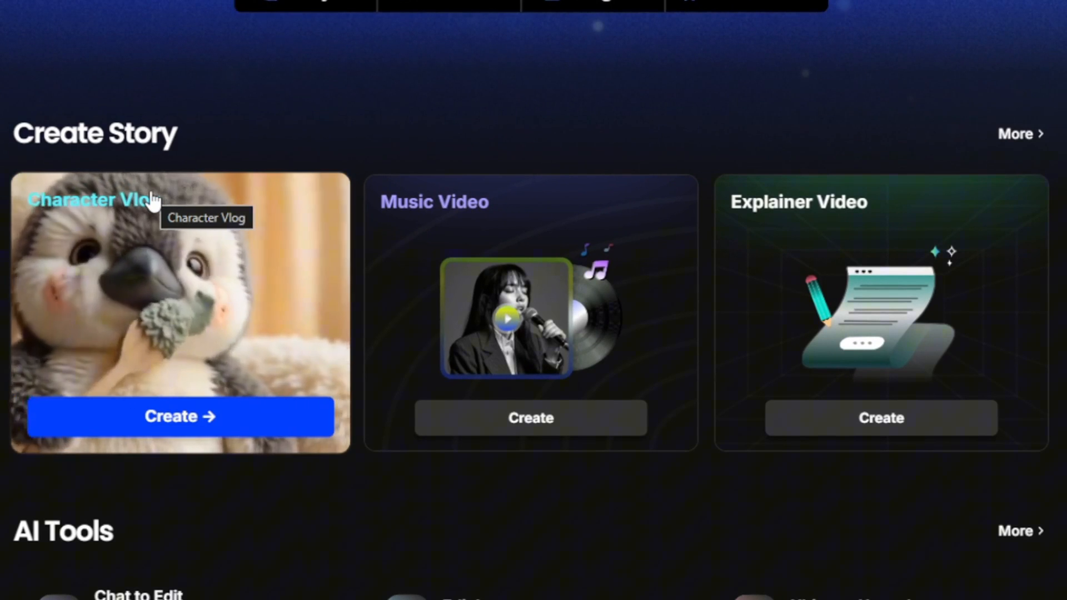
pyautogui.scroll(-3)
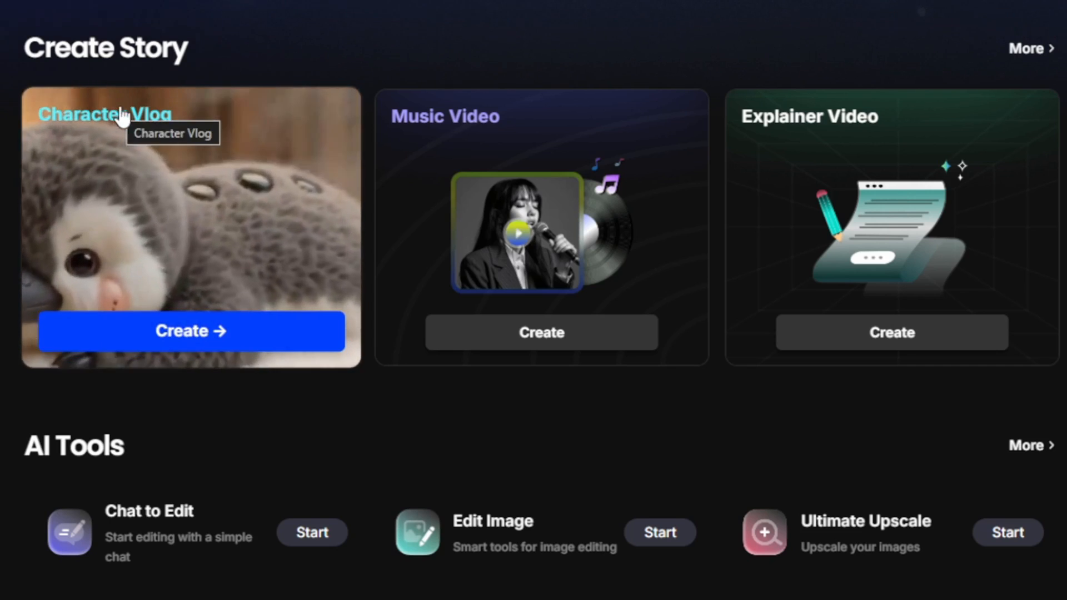
pyautogui.moveTo(925, 166)
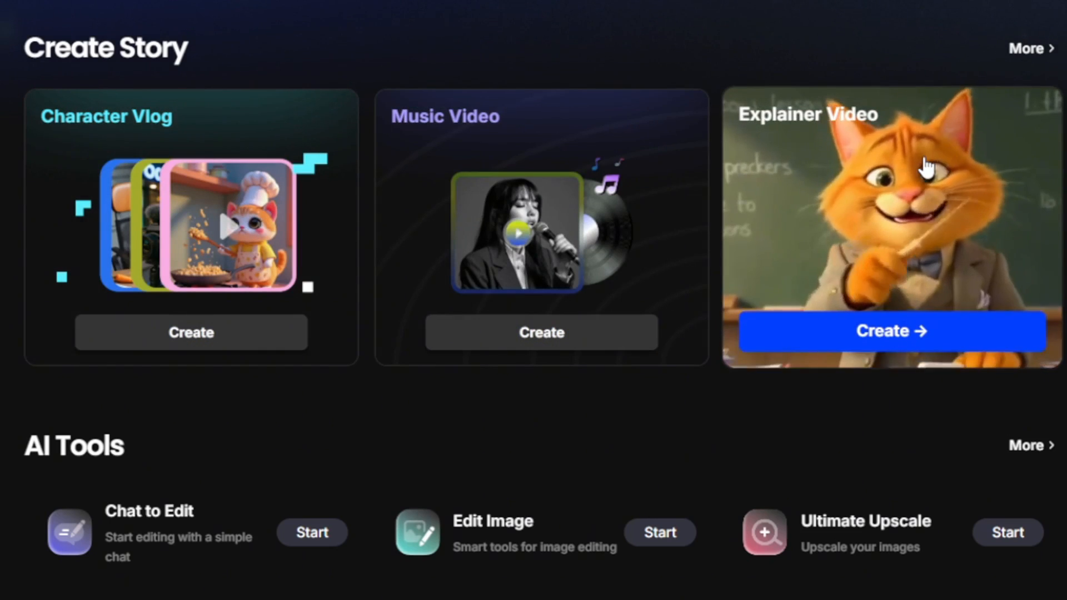
pyautogui.moveTo(925, 166)
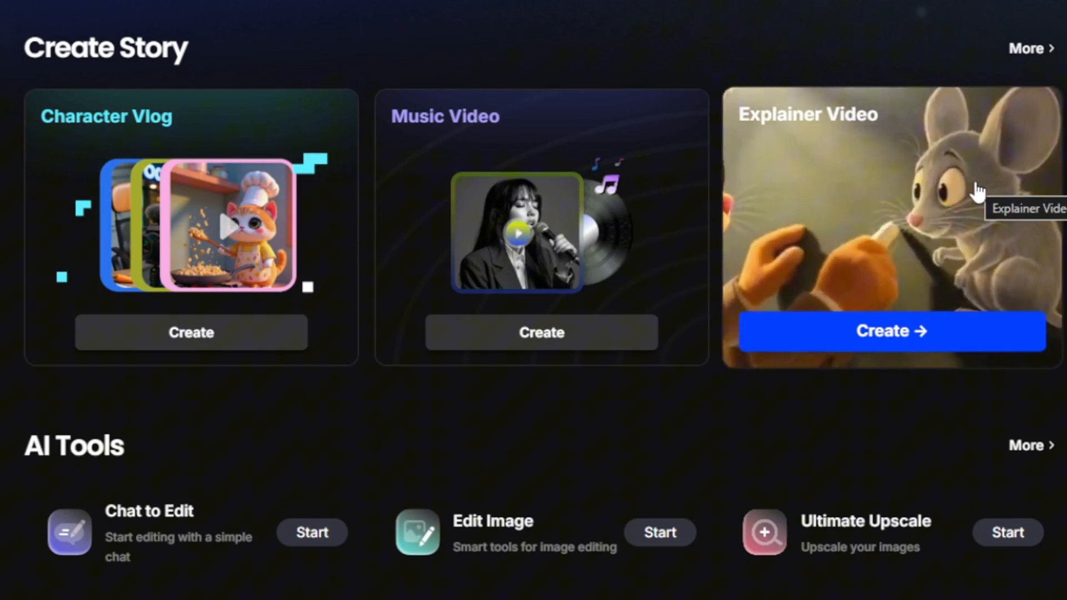
pyautogui.scroll(-3)
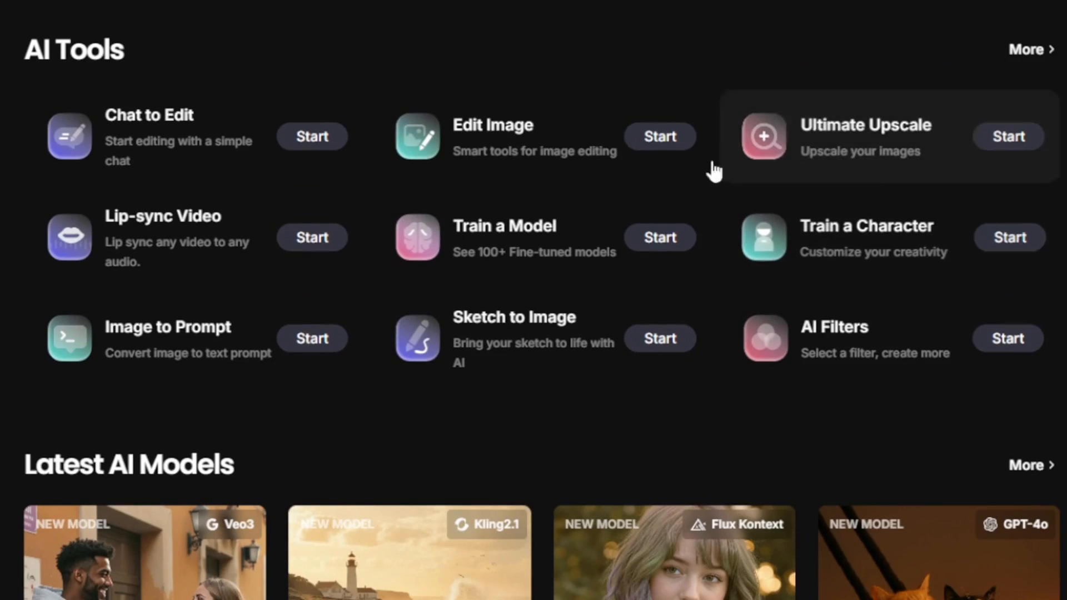
pyautogui.moveTo(301, 138)
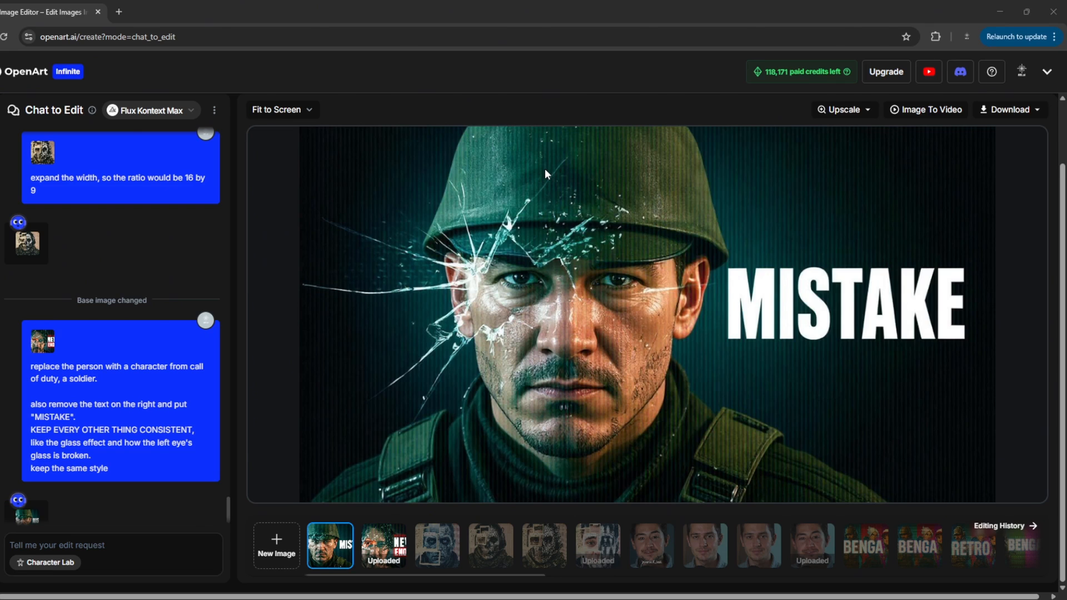
pyautogui.moveTo(545, 180)
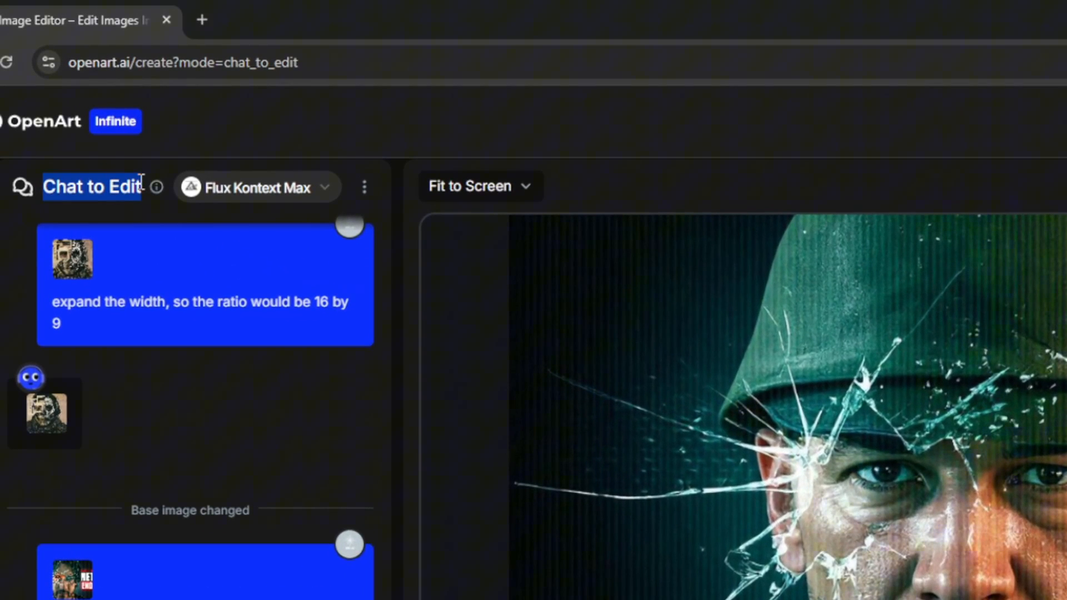
# Request 'let her shirt be white, and her hair blonde' on the uploaded selfie
pyautogui.click(255, 188)
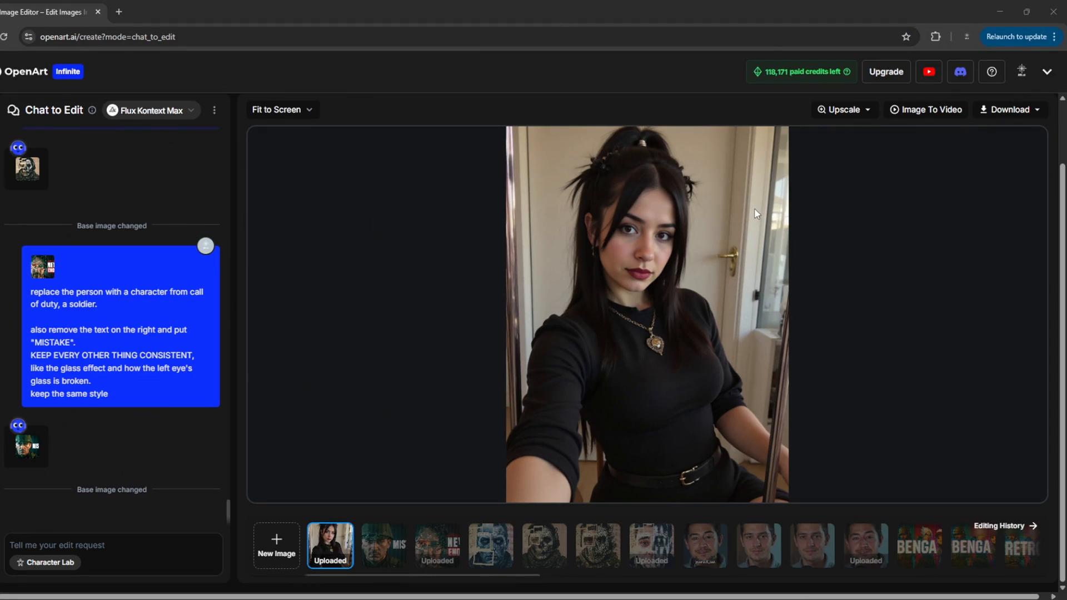
pyautogui.moveTo(757, 216)
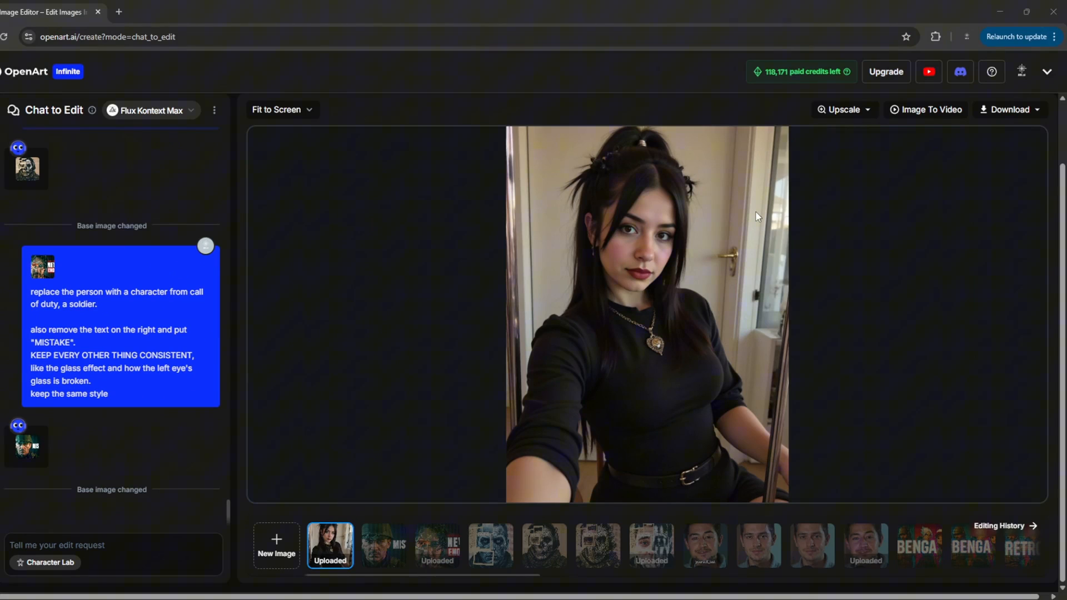
pyautogui.moveTo(751, 222)
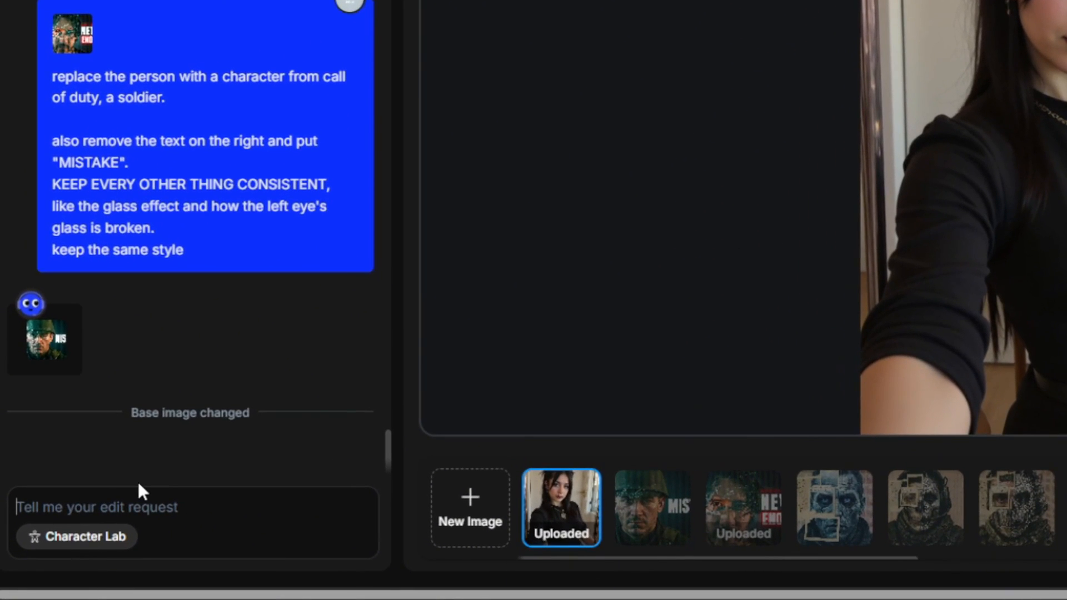
pyautogui.write('let her shirt be w')
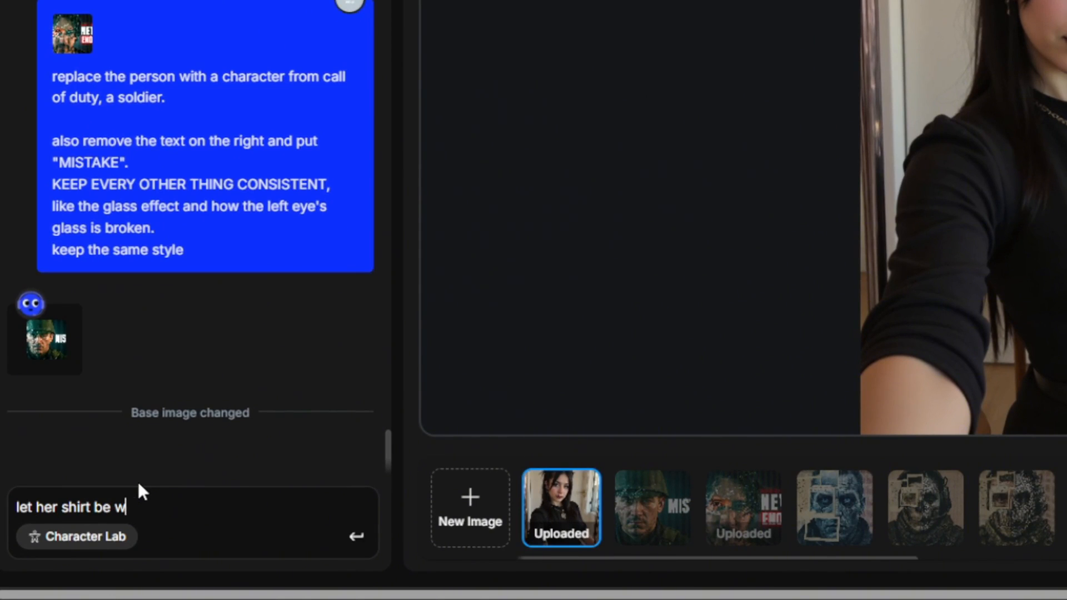
pyautogui.write('hite, and her hair blonde')
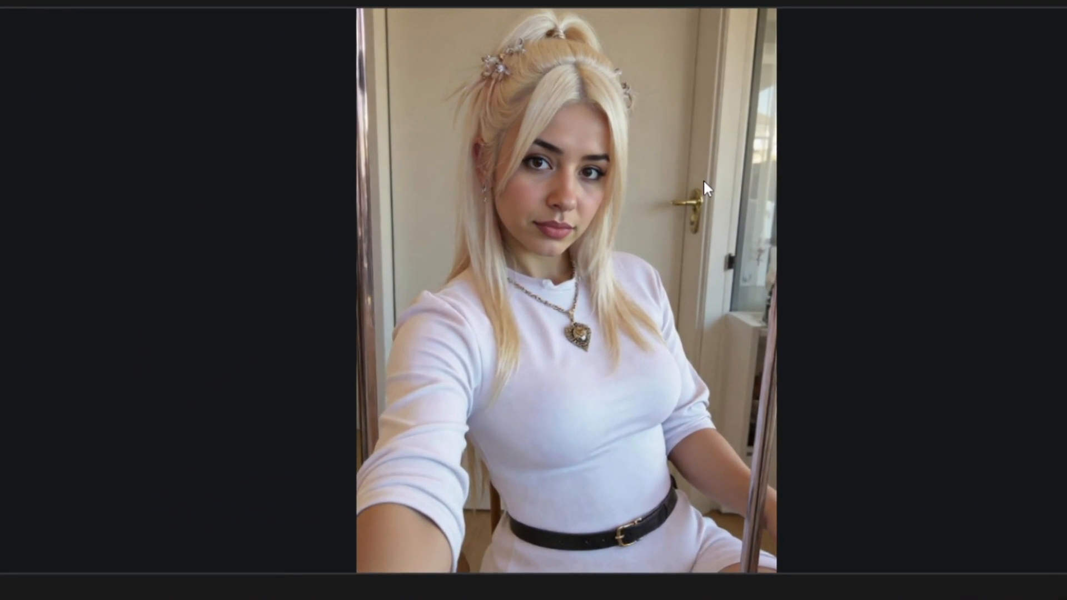
pyautogui.moveTo(676, 184)
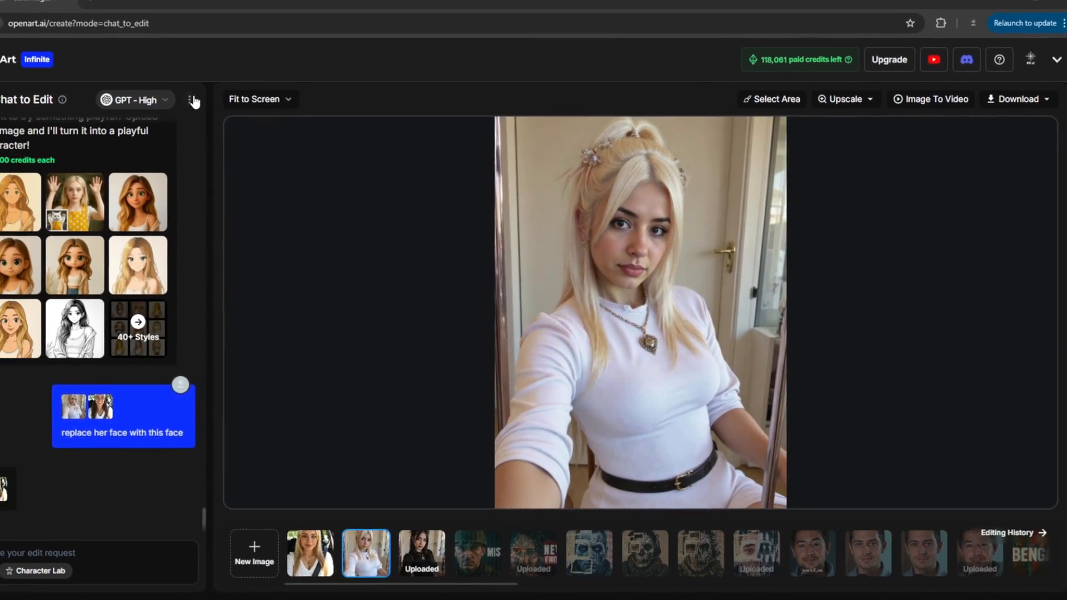
# Edit the car selfie with 'replace her' and send it to Image To Video
pyautogui.click(134, 99)
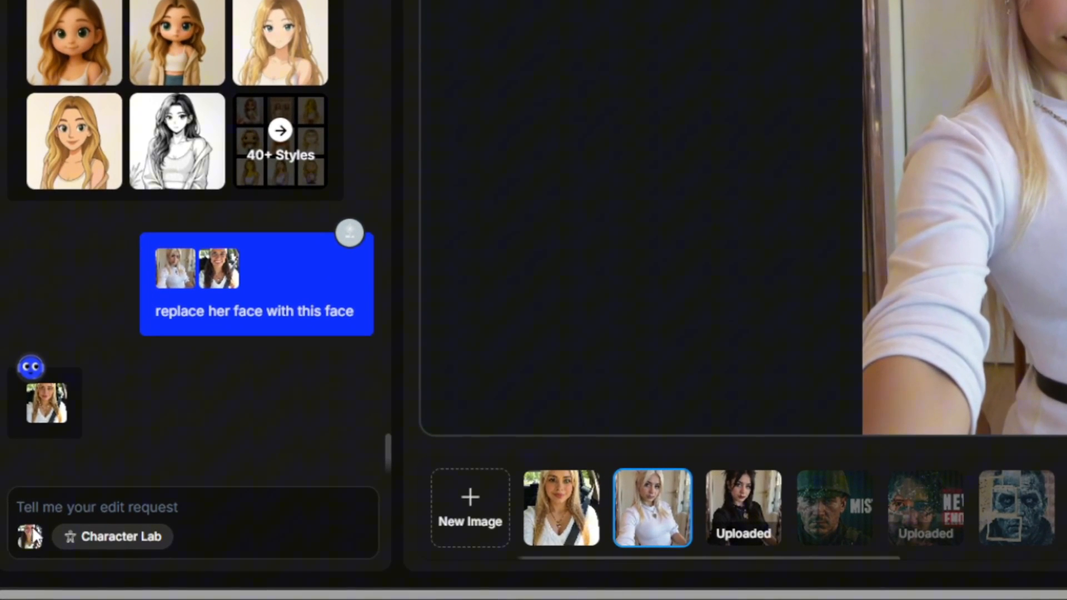
pyautogui.write('replace her')
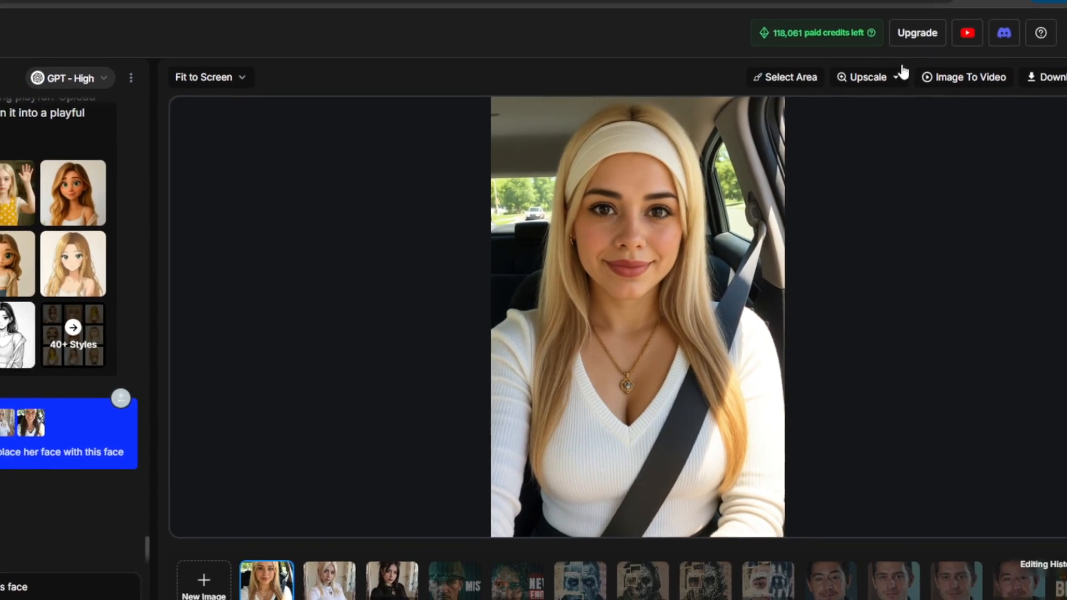
pyautogui.click(964, 77)
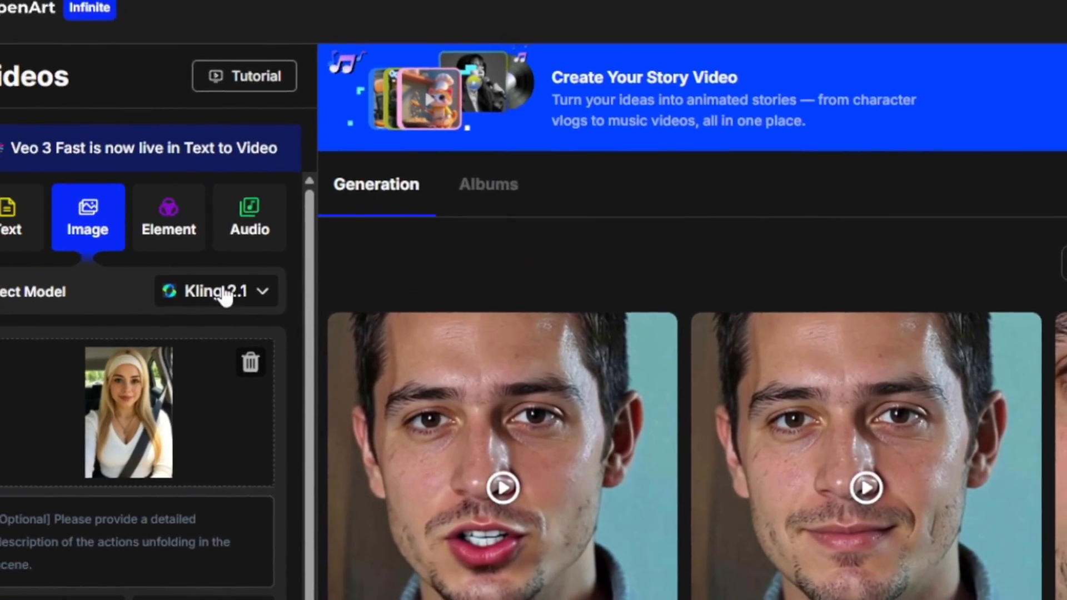
# Create a 5s Kling 2.1 clip: prompt 'small camera panning', sound 'wind, car driving by'
pyautogui.click(214, 290)
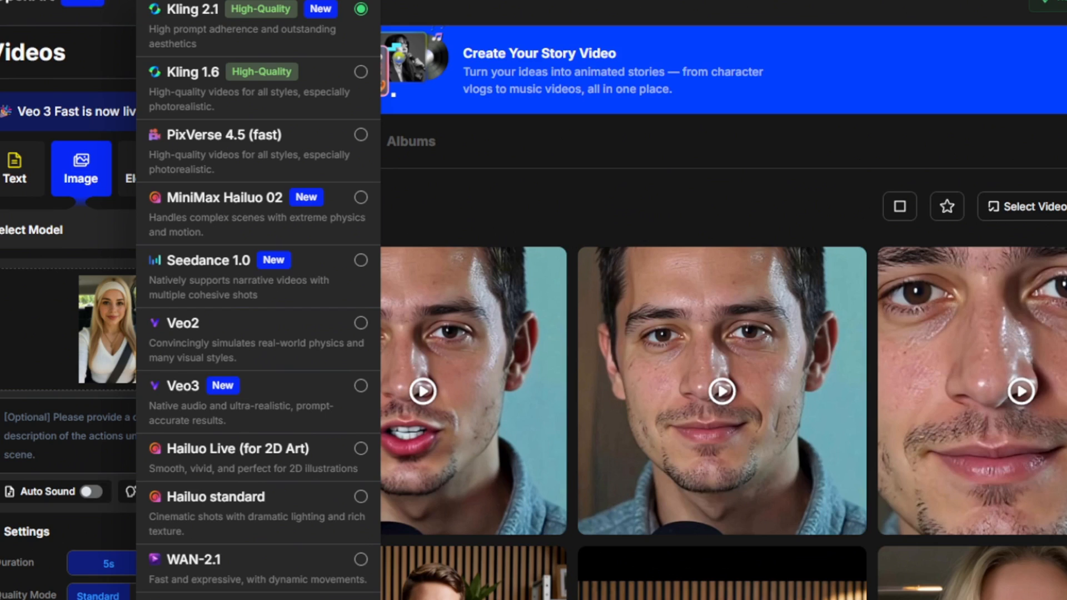
pyautogui.moveTo(197, 72)
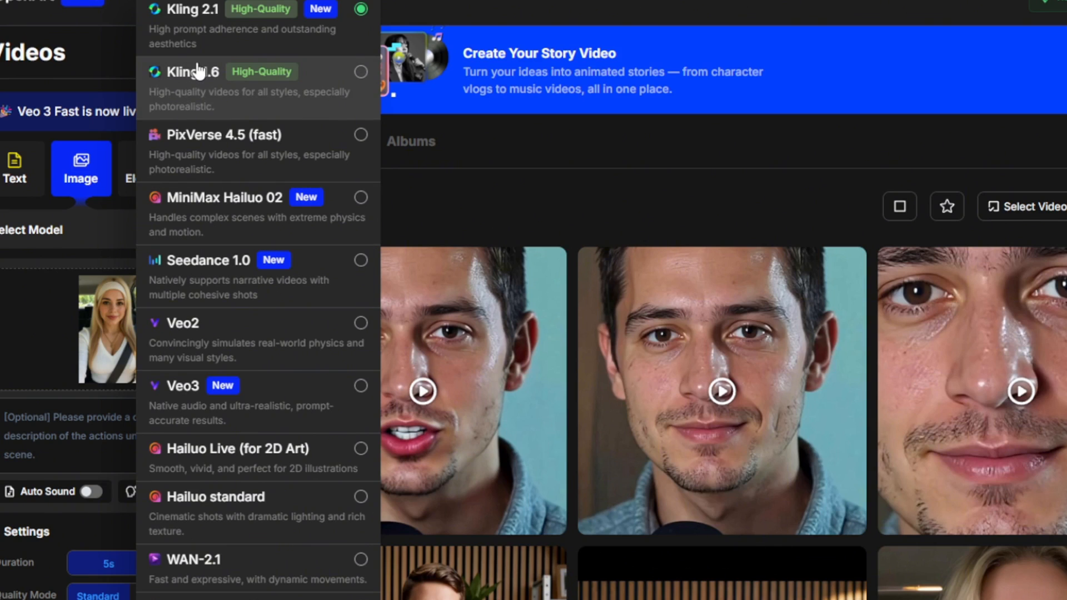
pyautogui.moveTo(766, 26)
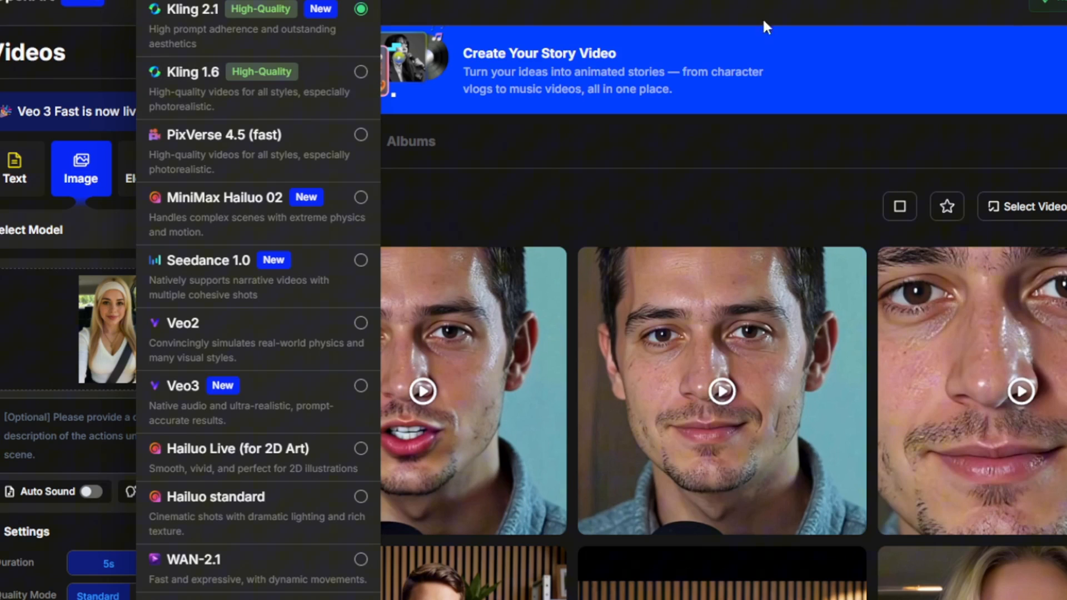
pyautogui.moveTo(227, 279)
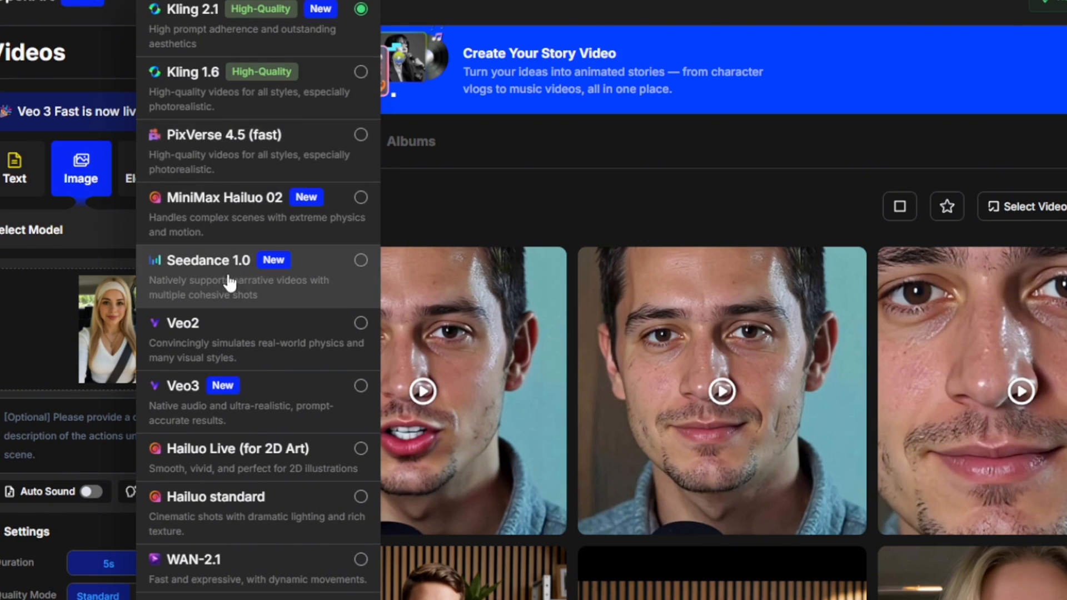
pyautogui.moveTo(64, 260)
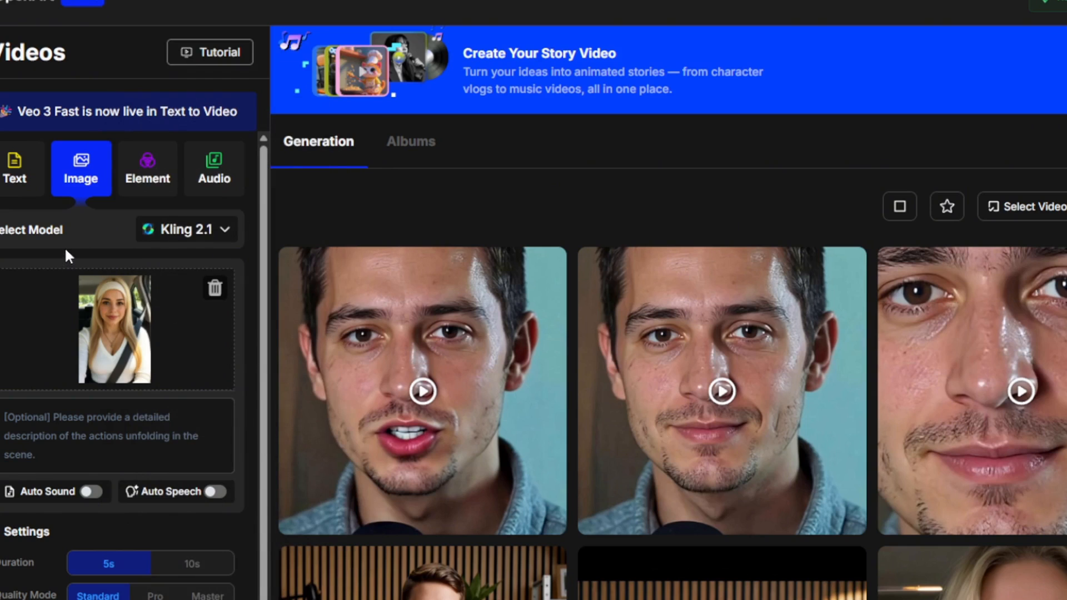
pyautogui.click(185, 229)
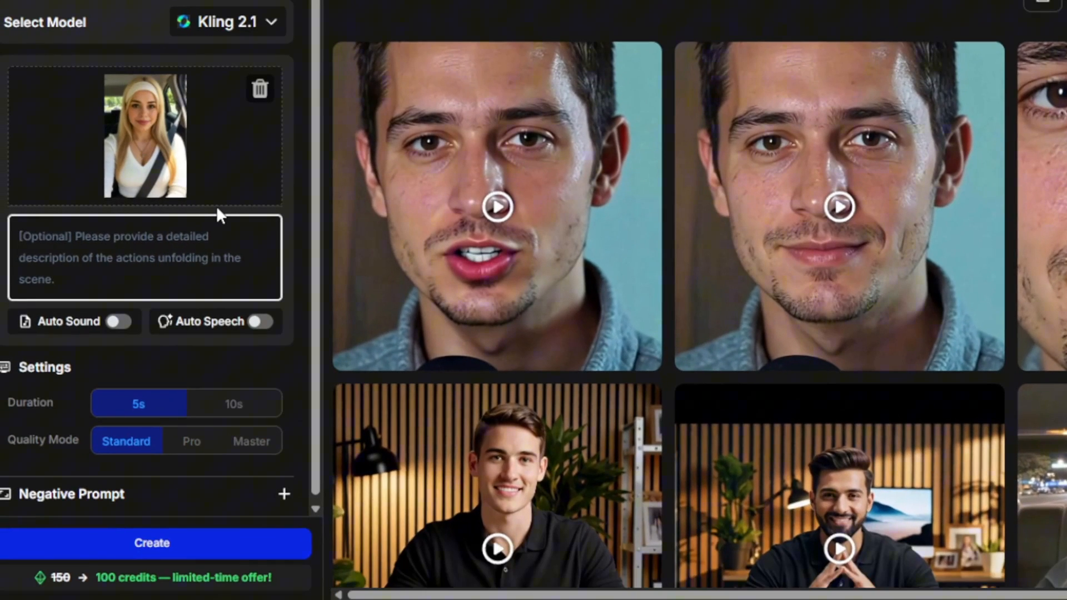
pyautogui.write('small camera panning')
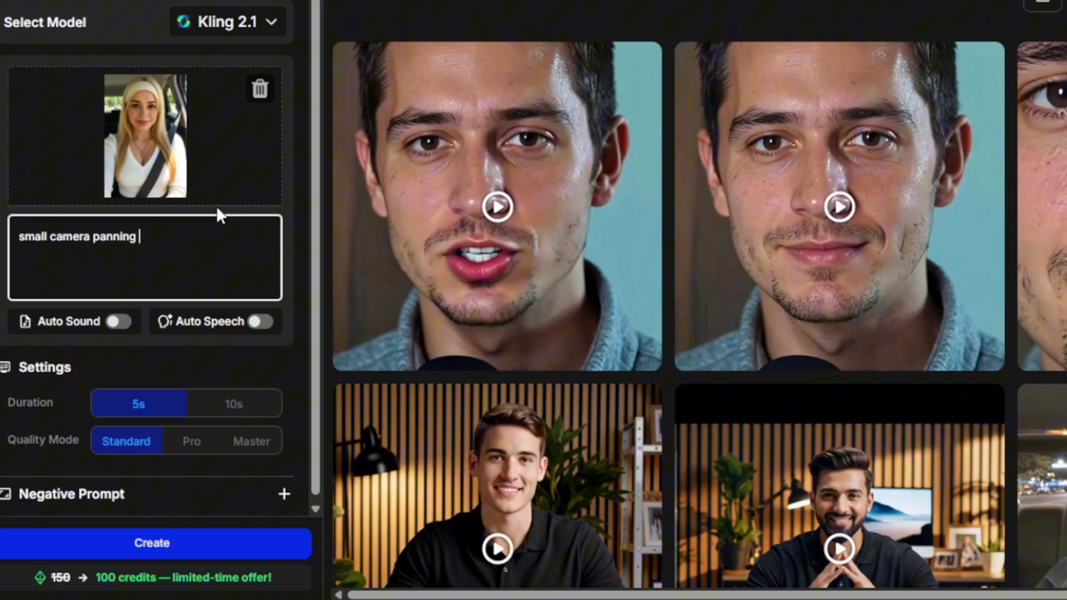
pyautogui.moveTo(201, 224)
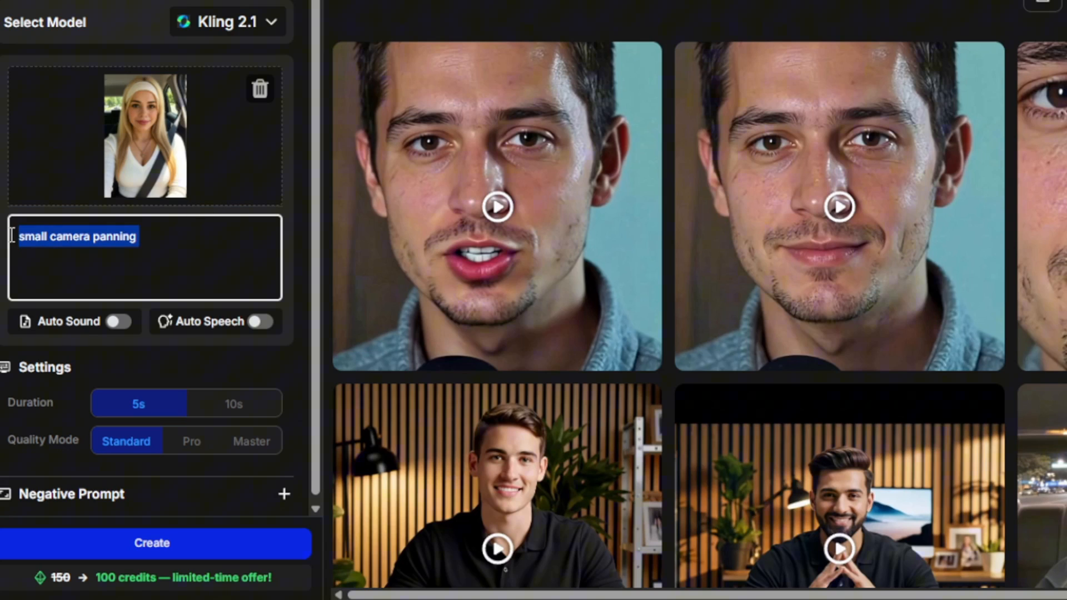
pyautogui.click(122, 321)
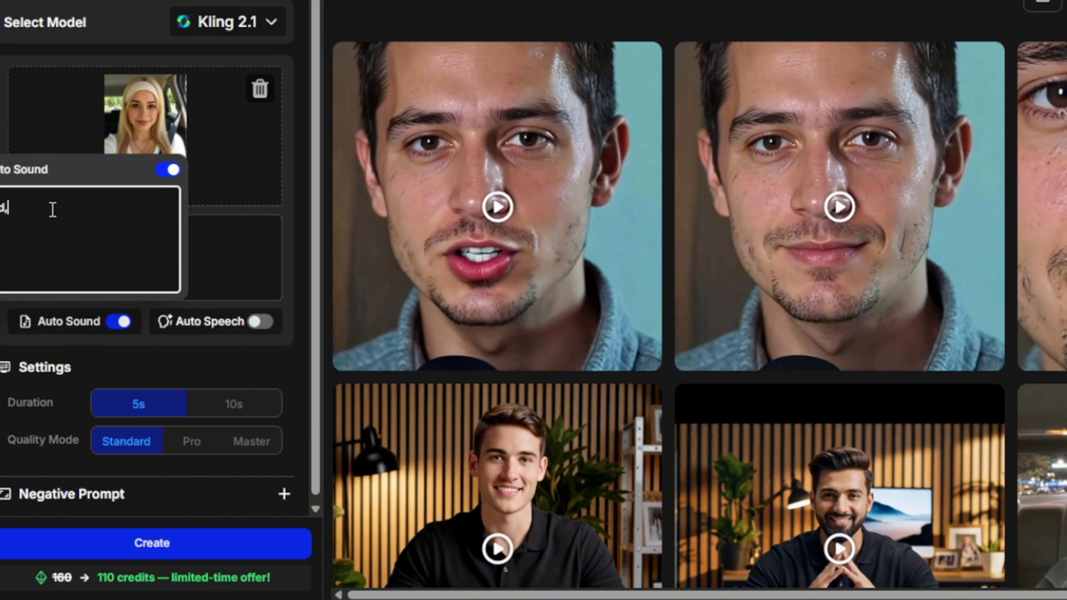
pyautogui.write(', car')
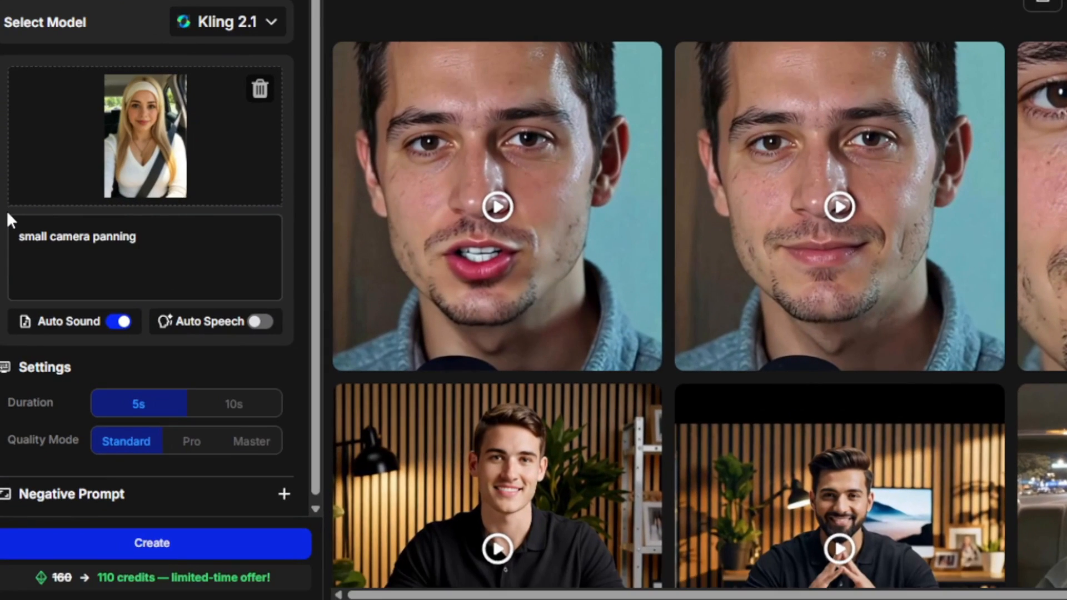
pyautogui.click(95, 258)
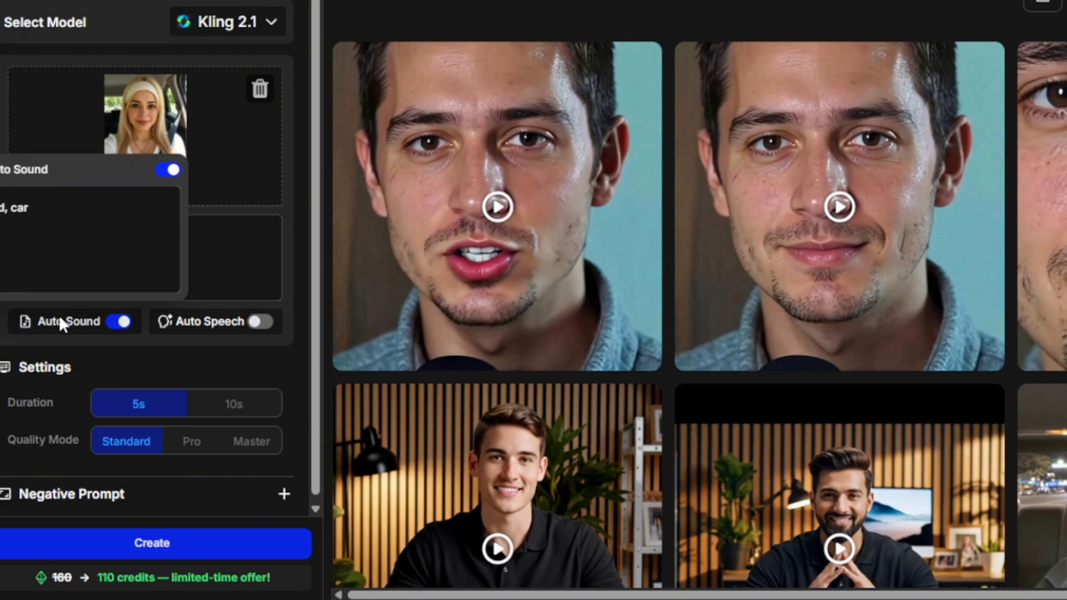
pyautogui.write('driv')
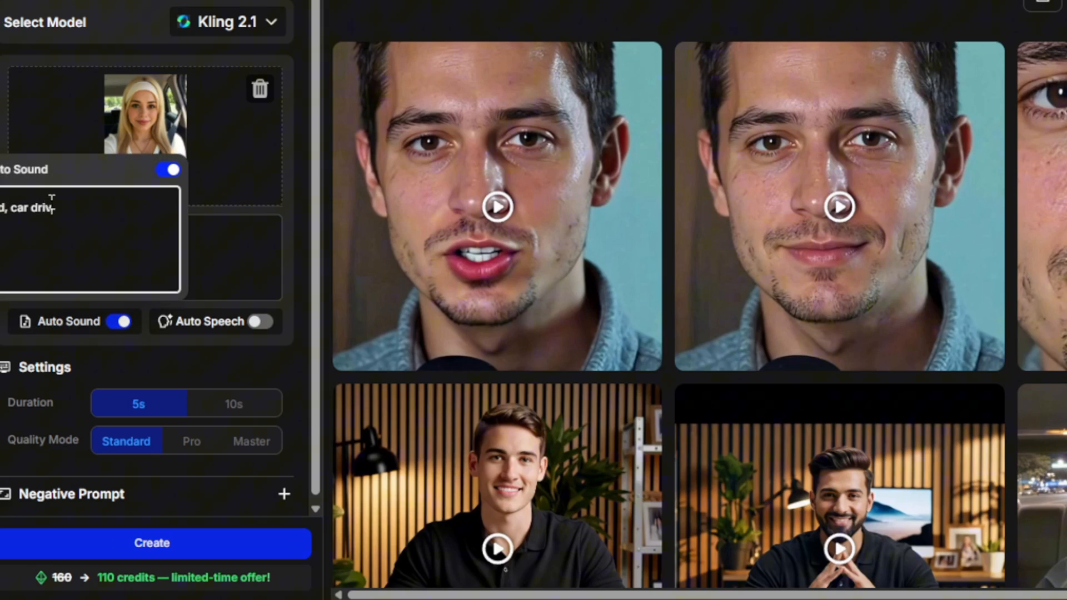
pyautogui.write('ing by')
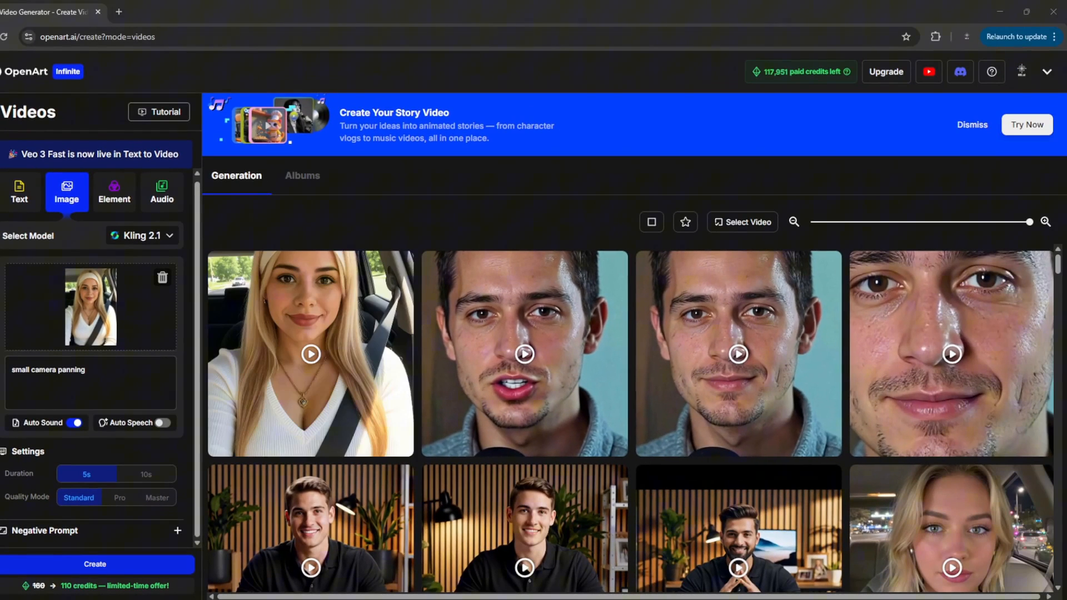
pyautogui.moveTo(313, 367)
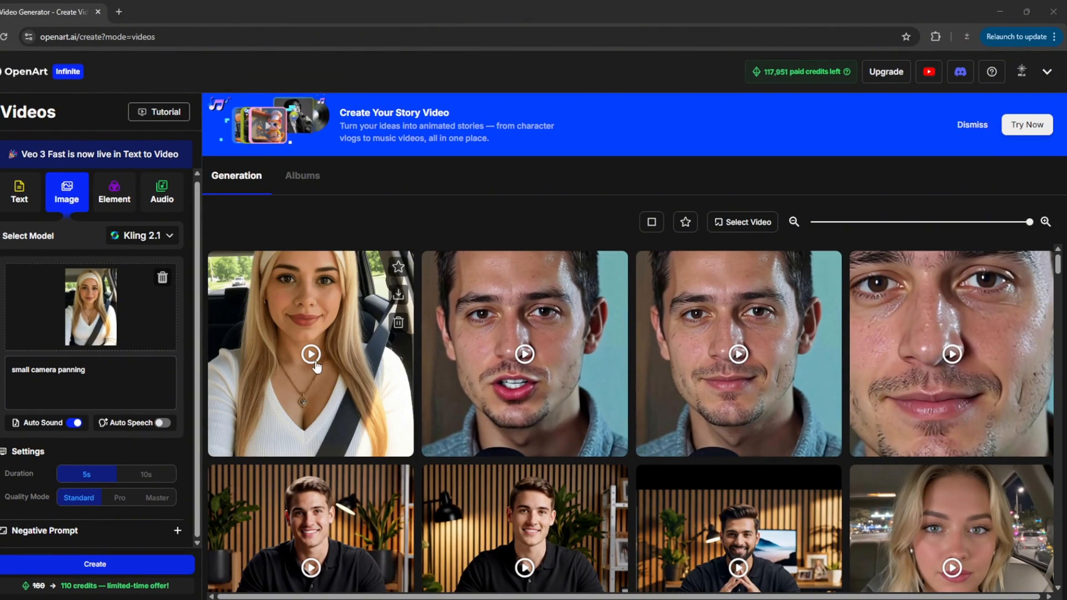
pyautogui.click(310, 353)
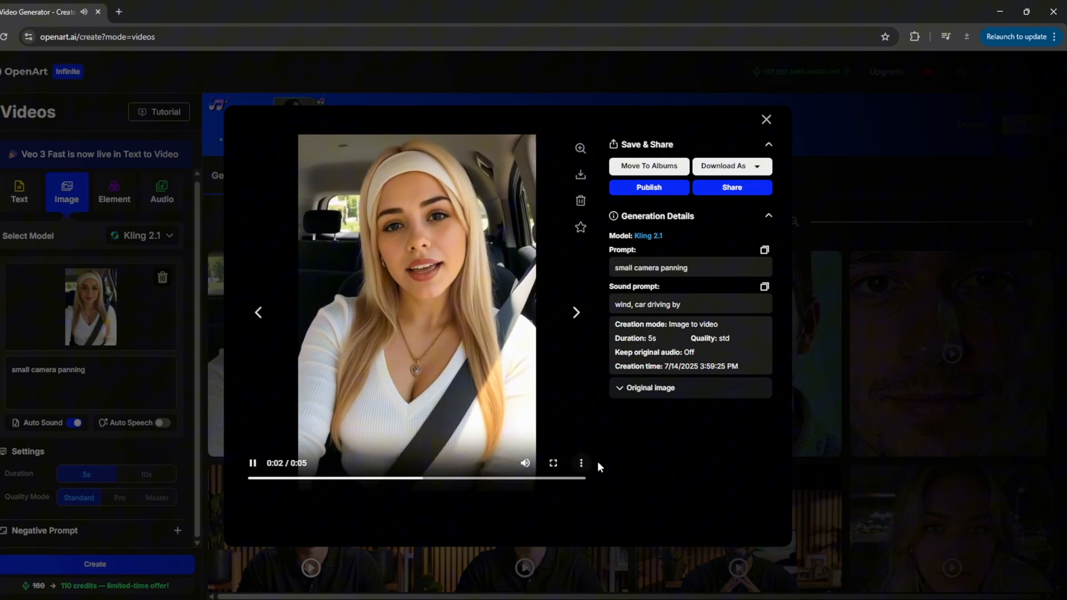
pyautogui.click(553, 463)
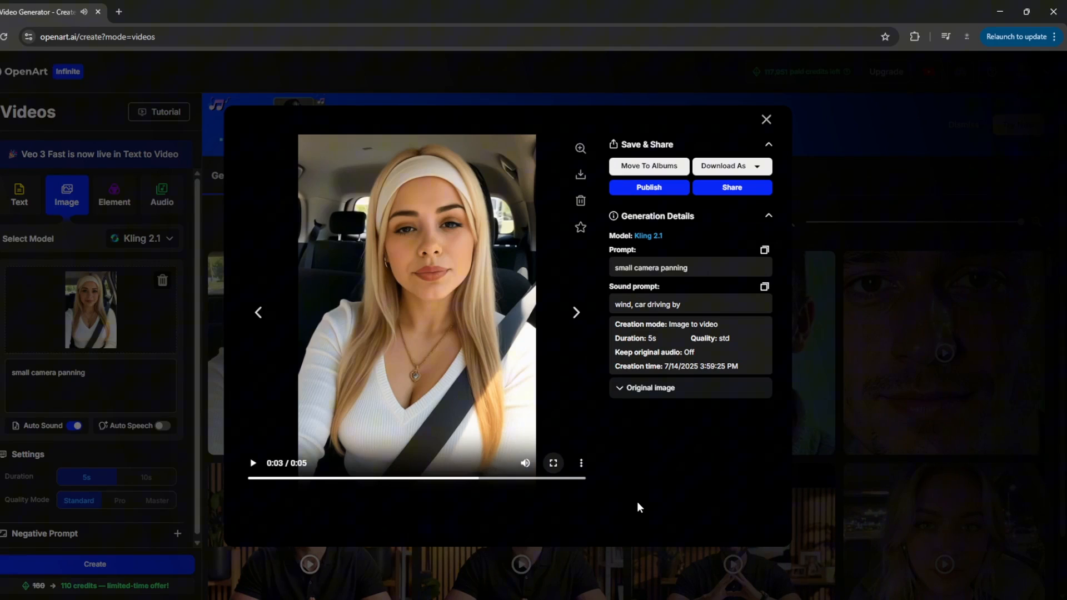
pyautogui.click(766, 119)
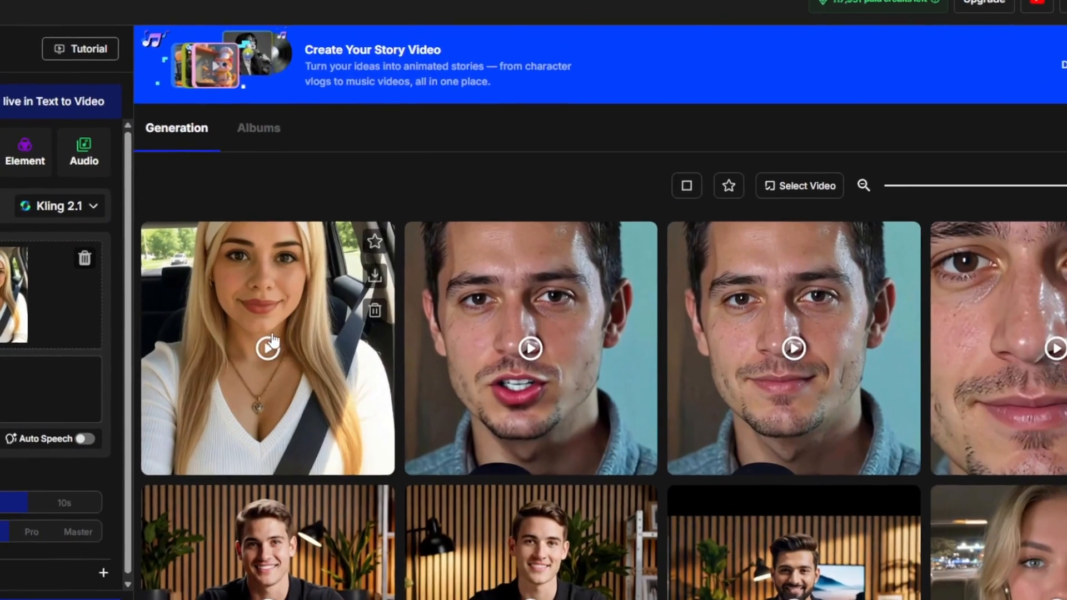
pyautogui.click(267, 348)
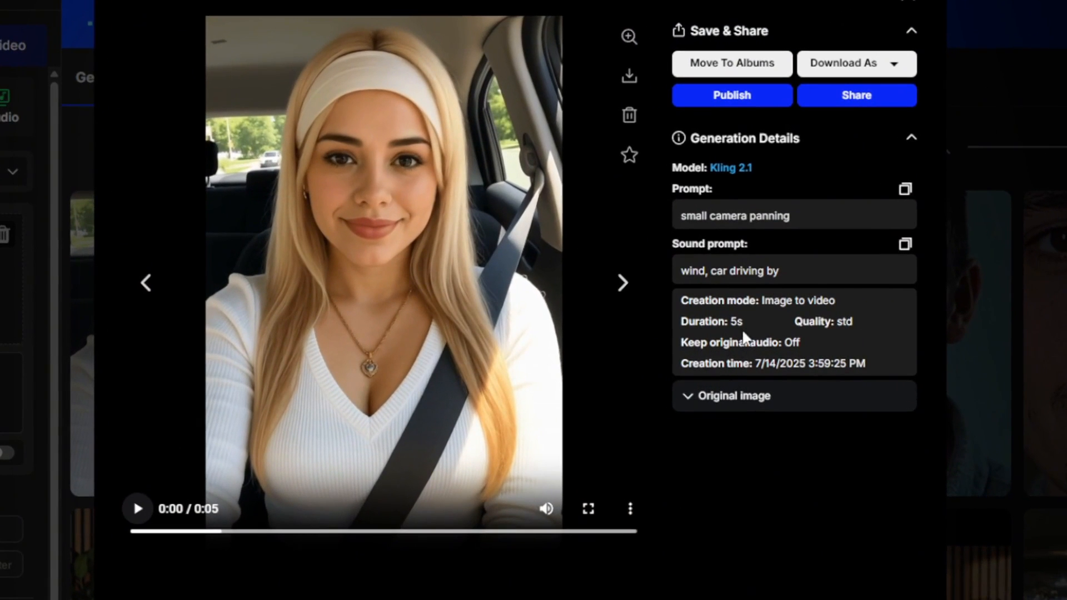
pyautogui.click(735, 395)
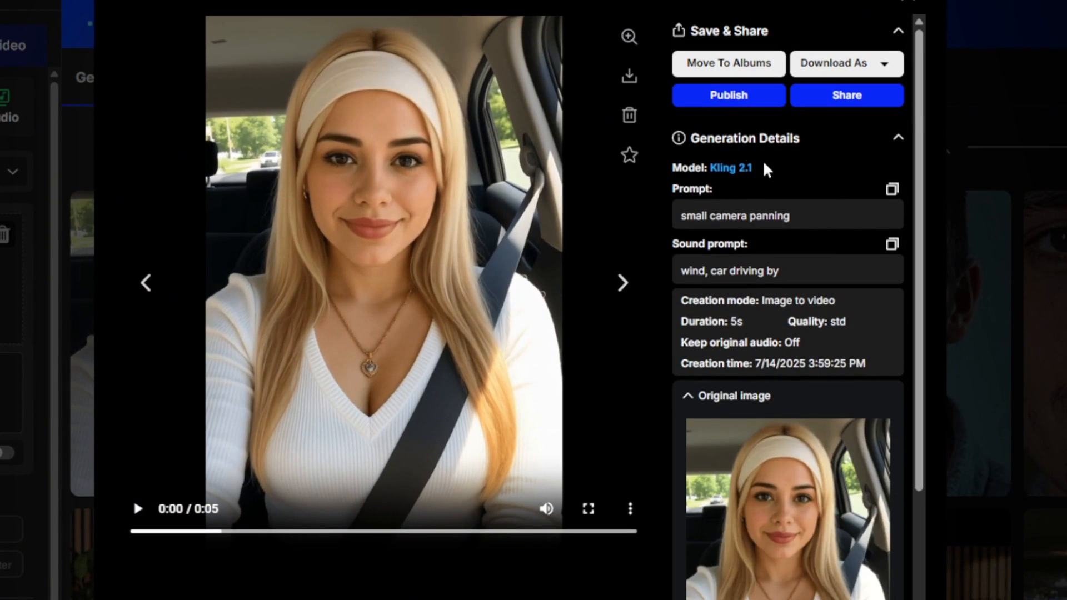
pyautogui.moveTo(730, 167)
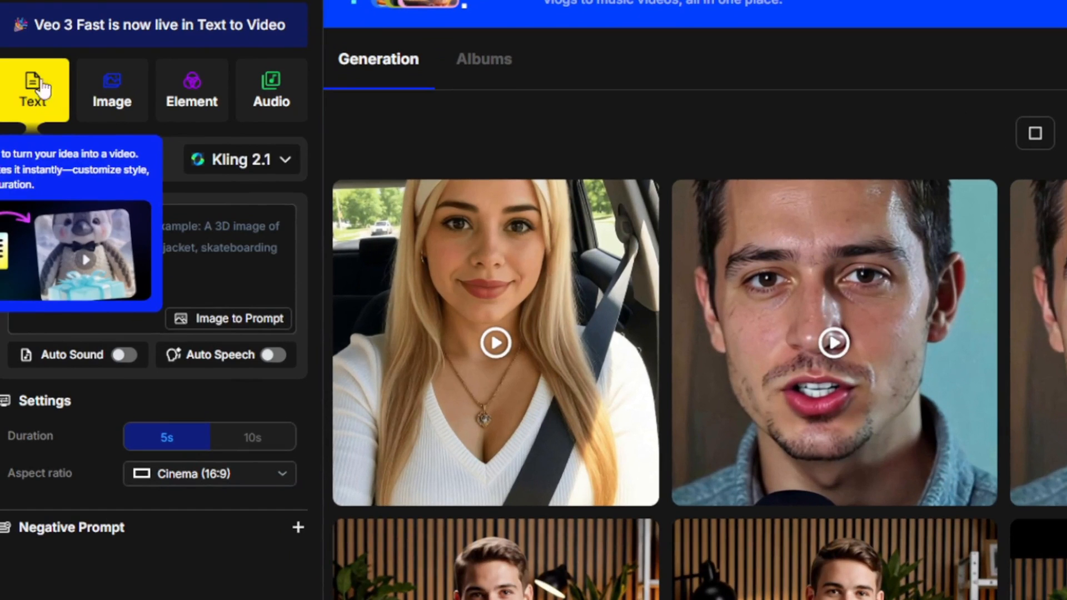
# Generate a Veo3 text-to-video clip of 'a running in the street' in Fast mode
pyautogui.click(240, 159)
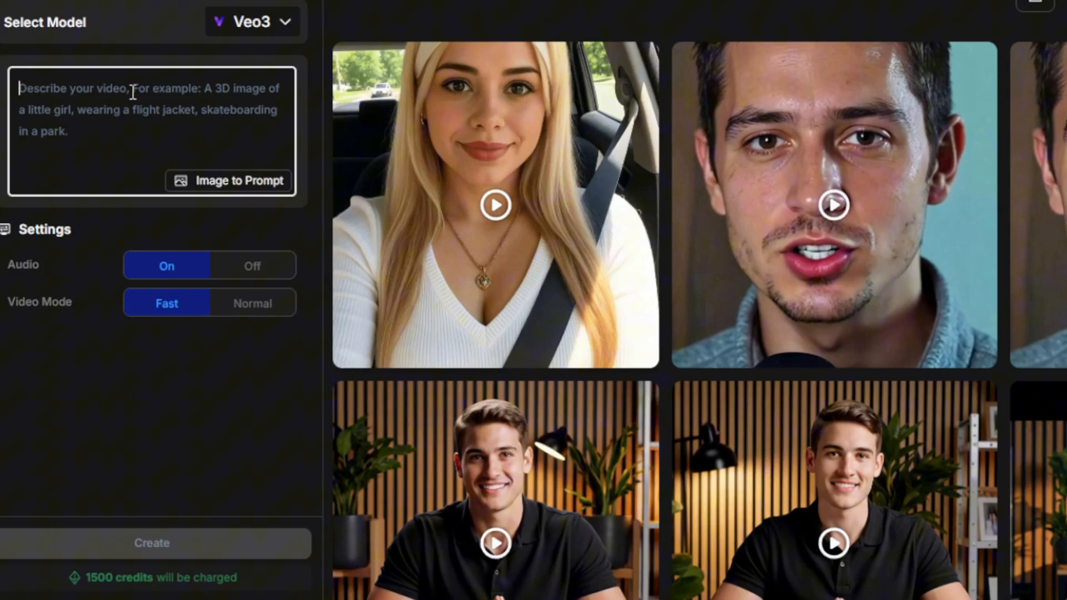
pyautogui.write('a running in the st')
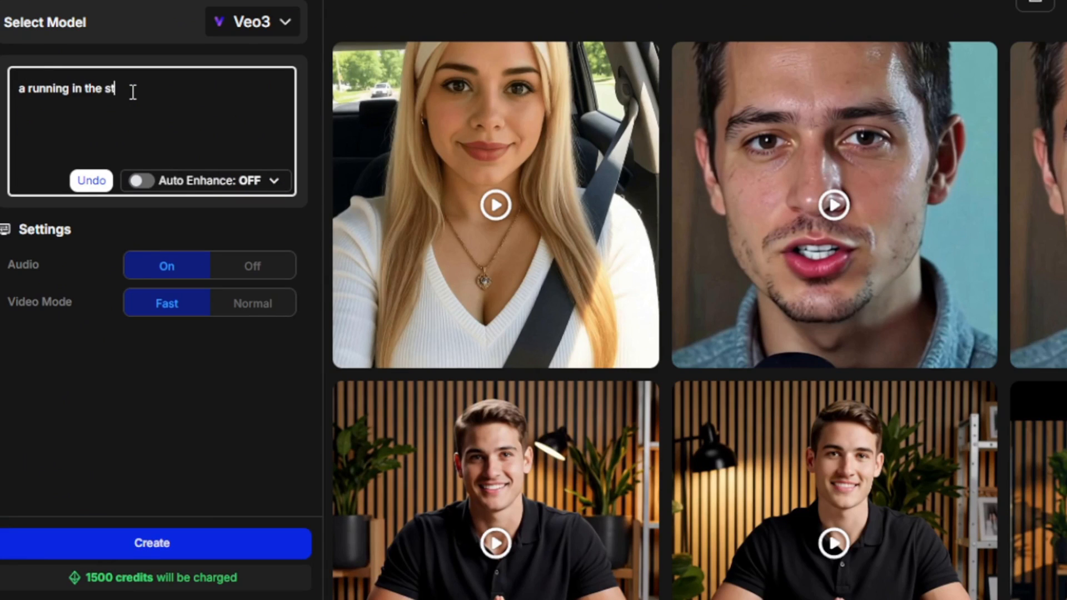
pyautogui.write('reet')
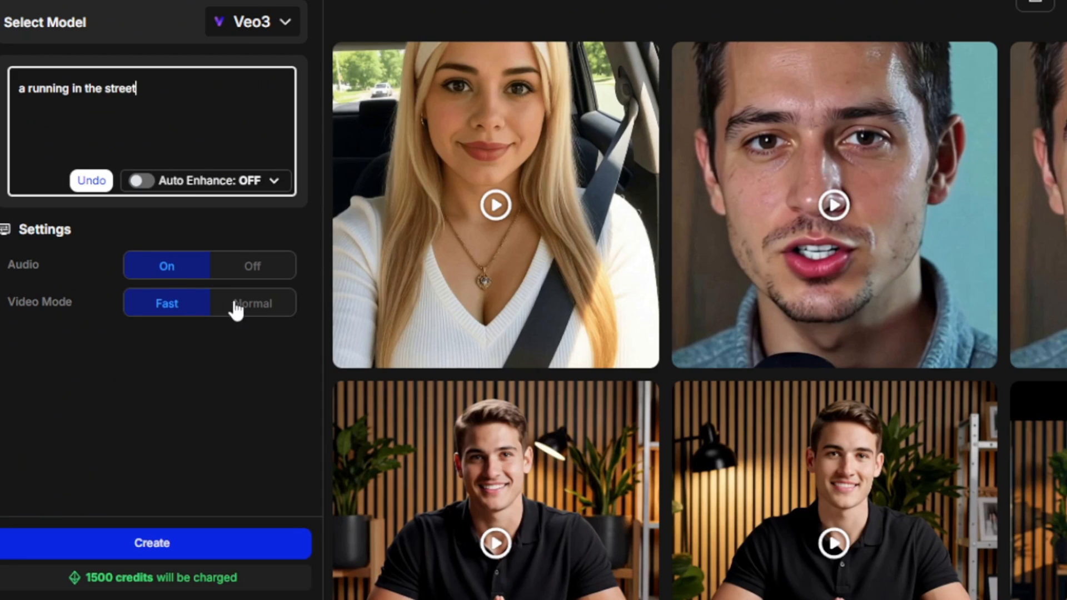
pyautogui.moveTo(169, 318)
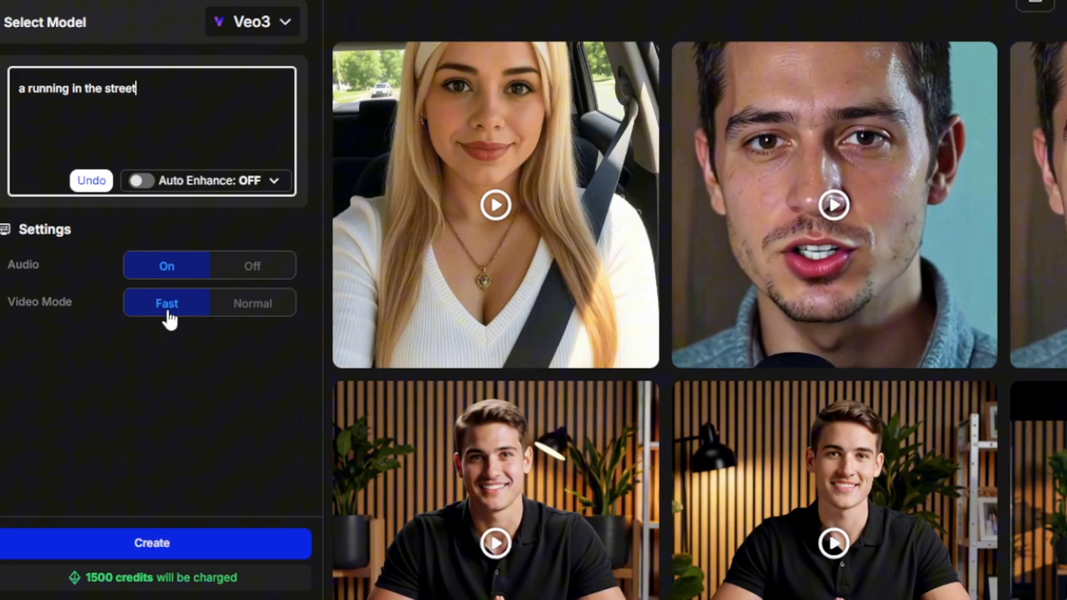
pyautogui.click(151, 543)
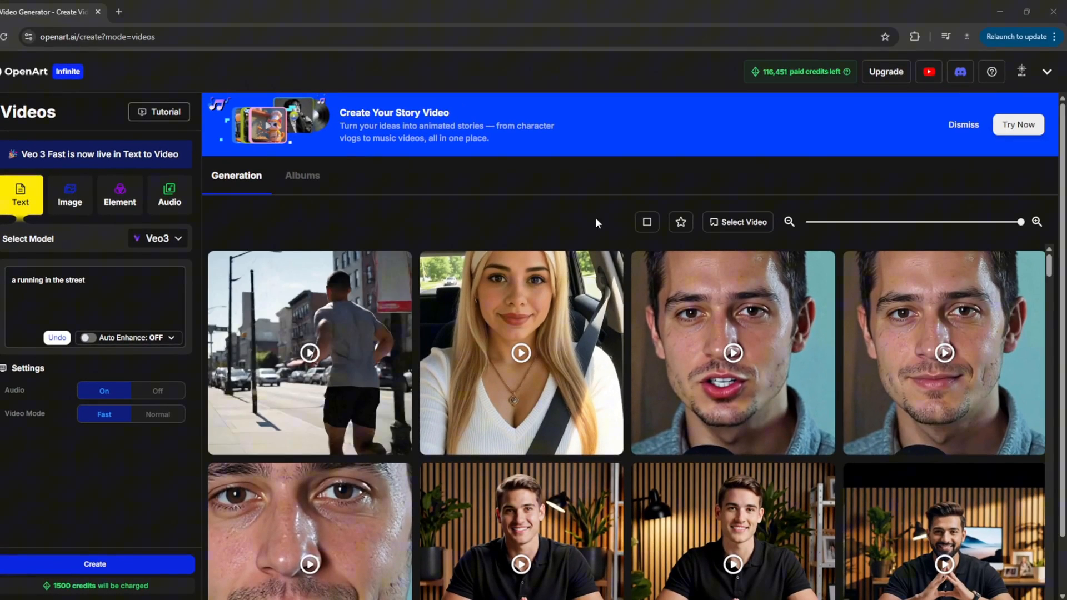
# Preview the new running clip, pause it, and close the viewer
pyautogui.click(309, 352)
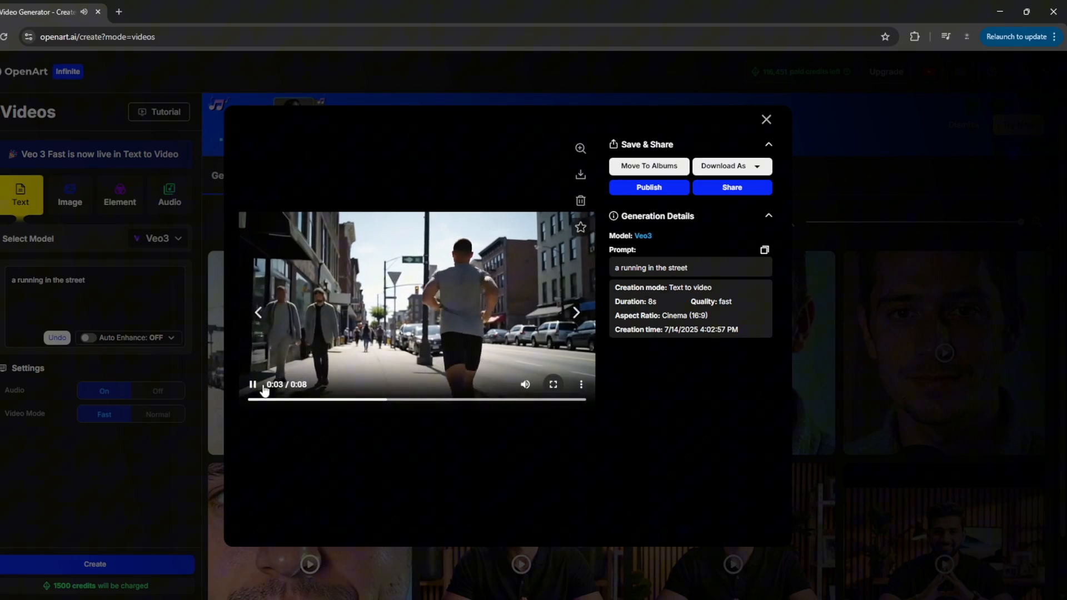
pyautogui.click(252, 385)
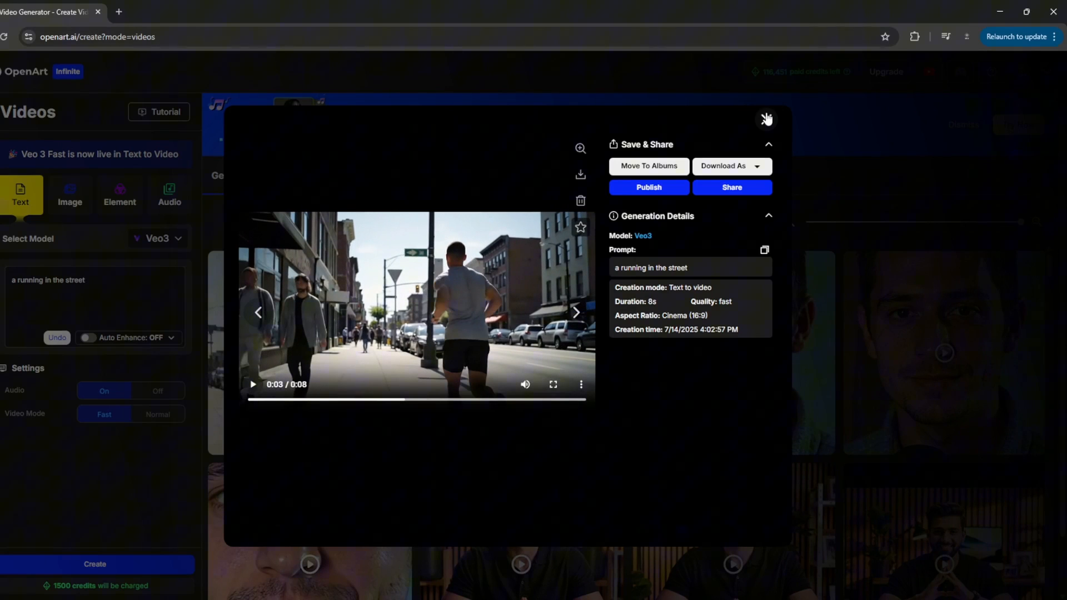
pyautogui.click(767, 119)
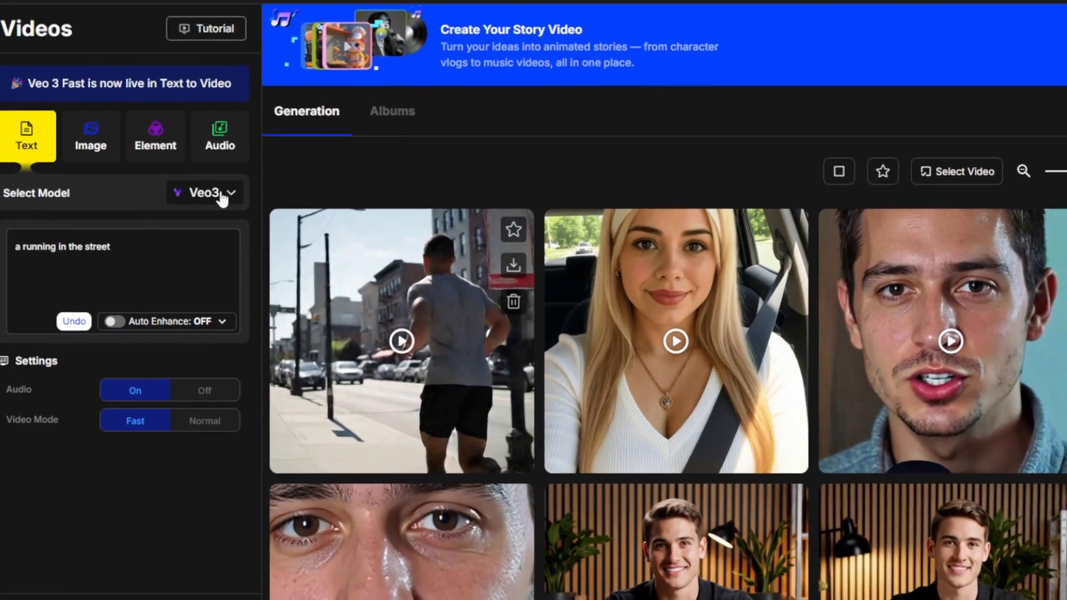
pyautogui.click(204, 192)
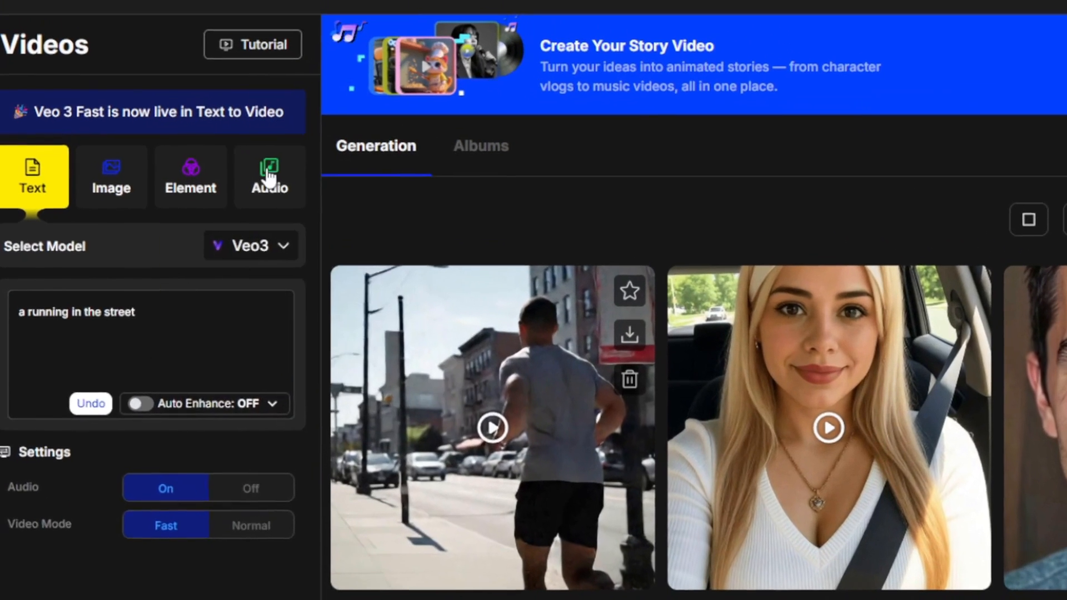
pyautogui.click(269, 177)
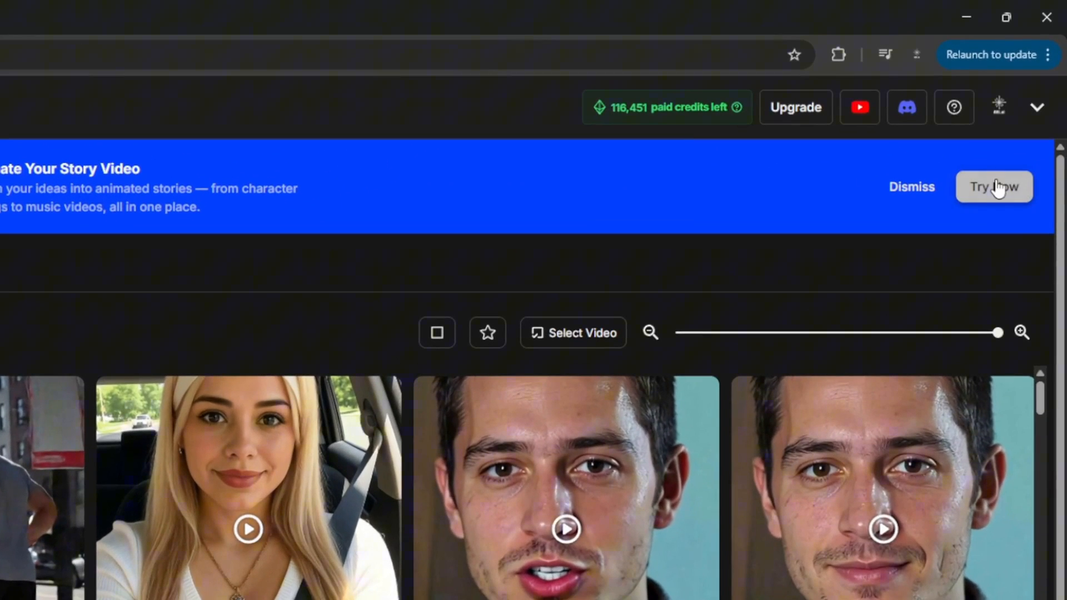
# Open the story video creator and play the How to Look Busy community story
pyautogui.click(992, 187)
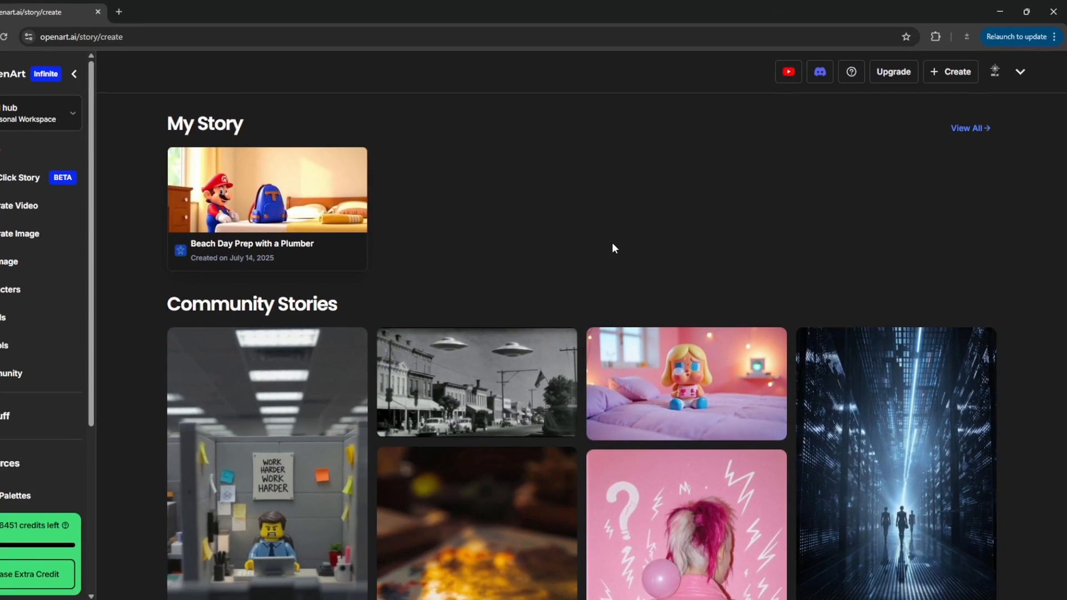
pyautogui.click(266, 462)
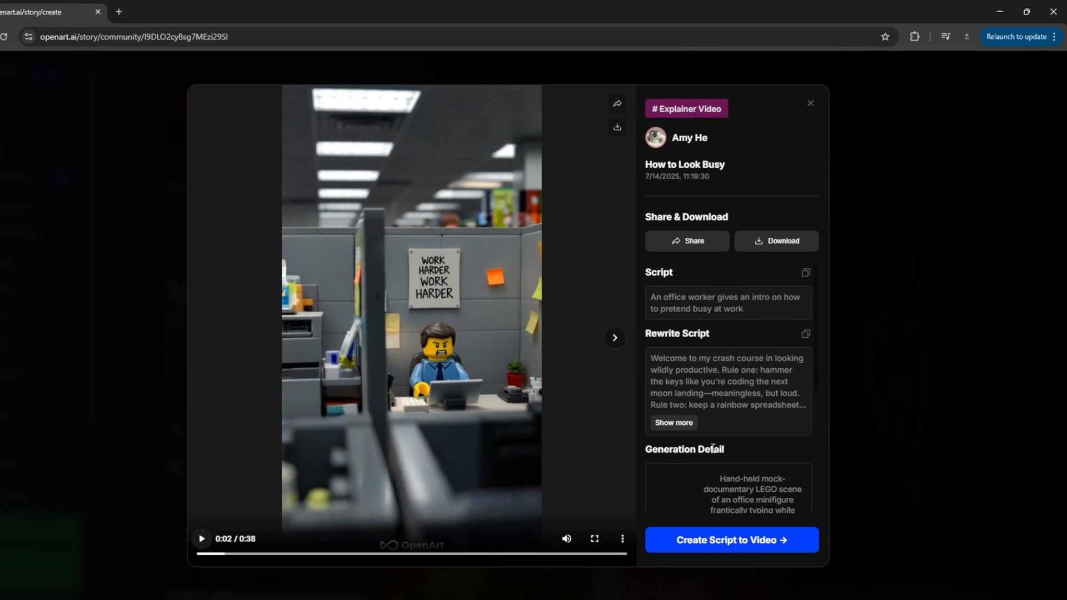
pyautogui.click(613, 338)
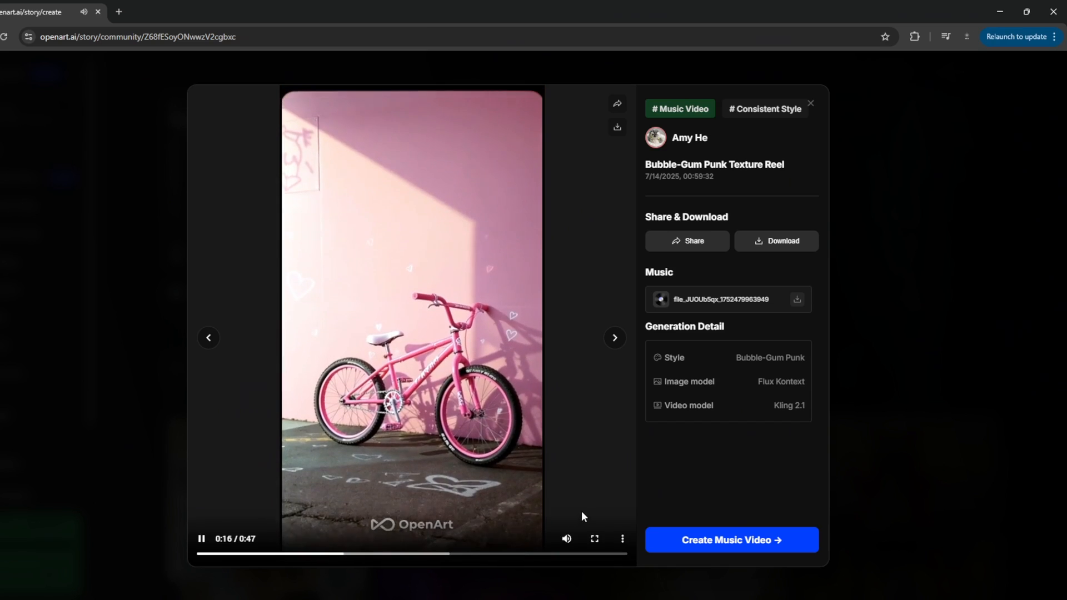
pyautogui.moveTo(324, 520)
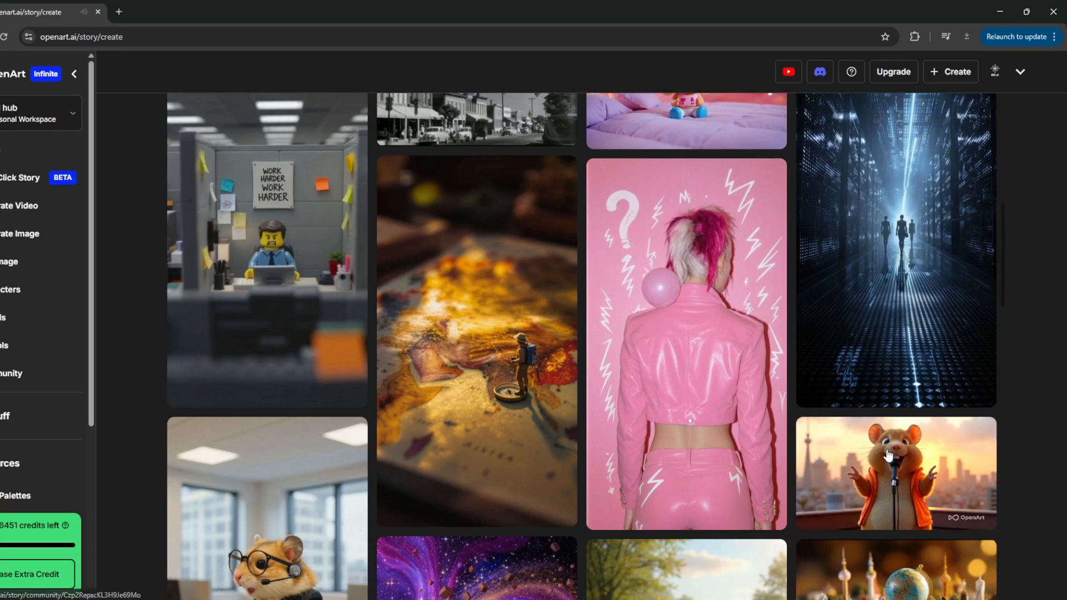
pyautogui.moveTo(1046, 444)
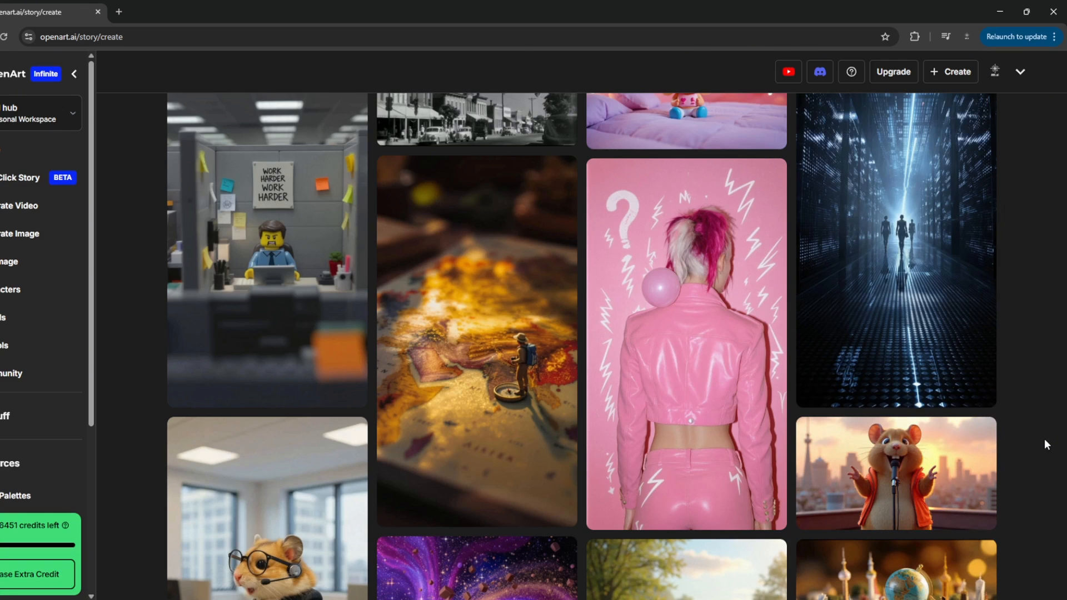
pyautogui.moveTo(240, 448)
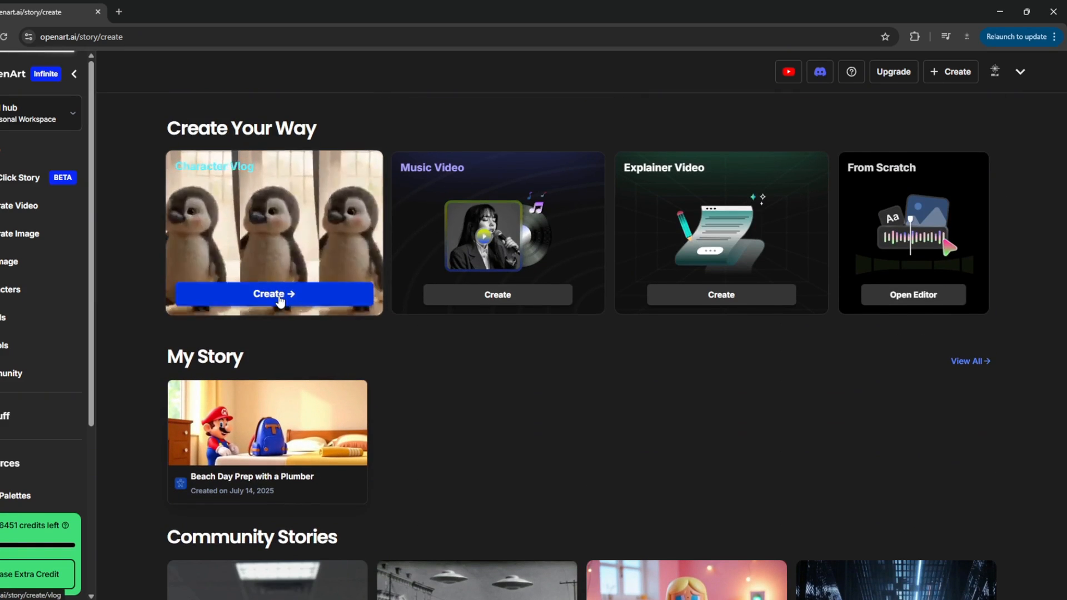
# Start a character vlog with penguin Nina, a grocery shopping prompt, in 9:16
pyautogui.click(273, 294)
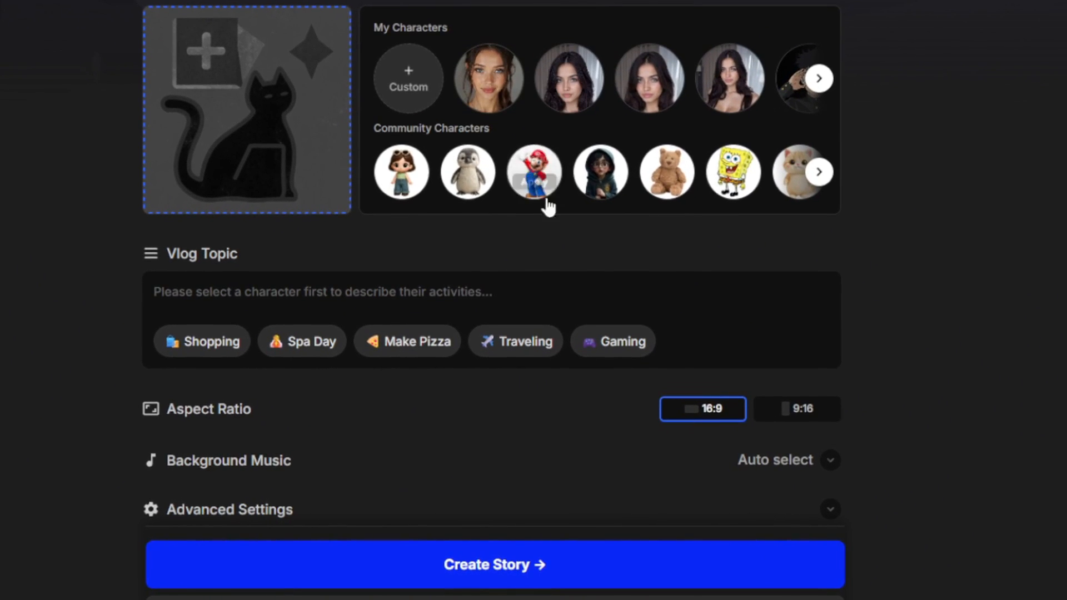
pyautogui.click(818, 171)
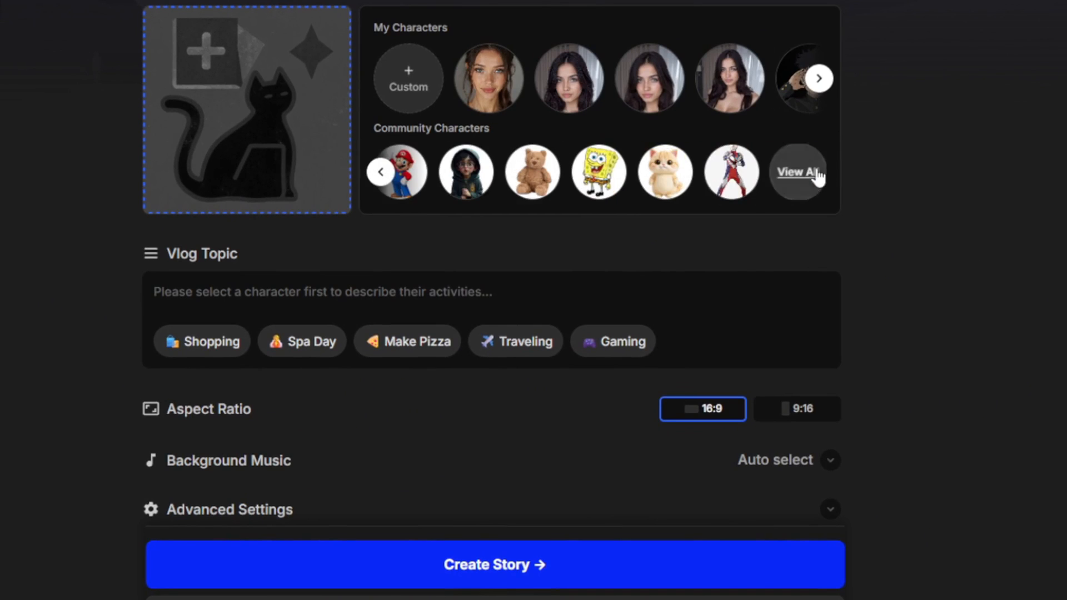
pyautogui.click(380, 171)
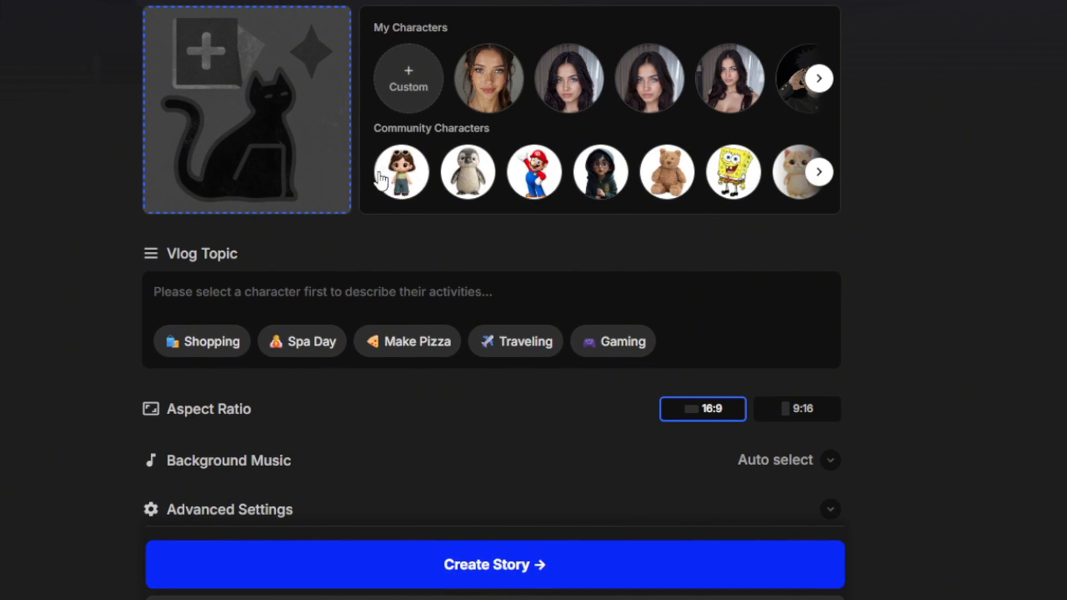
pyautogui.click(467, 172)
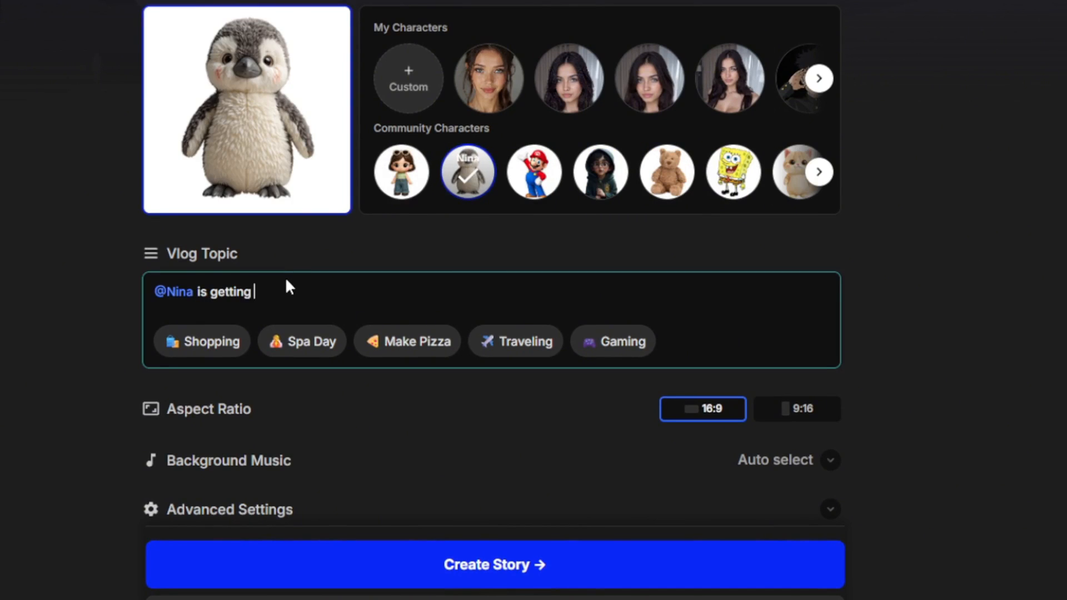
pyautogui.write('ready for grocery shopping, and he')
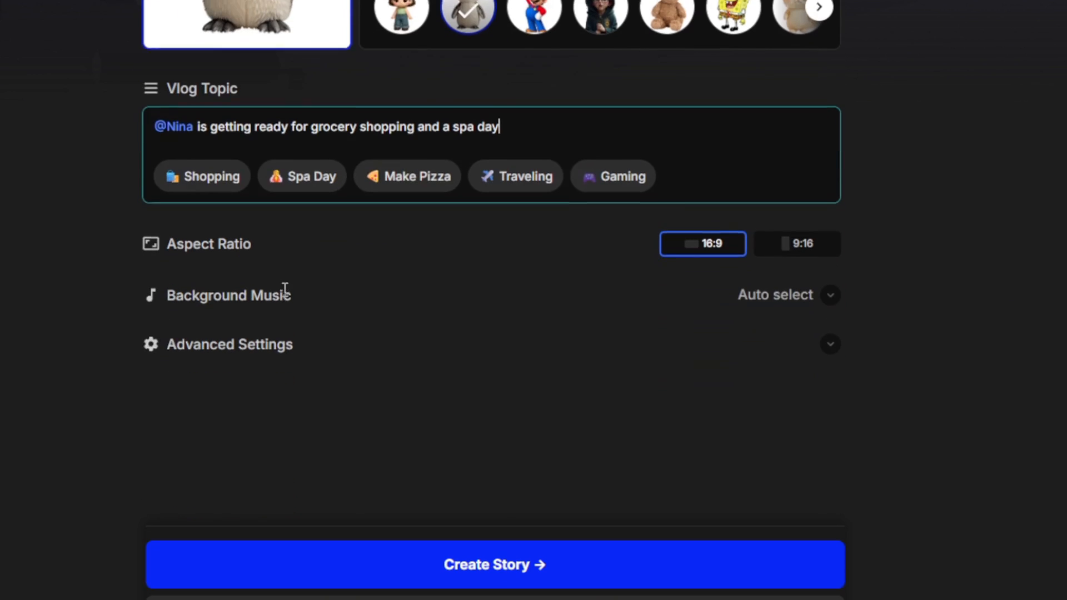
pyautogui.click(796, 237)
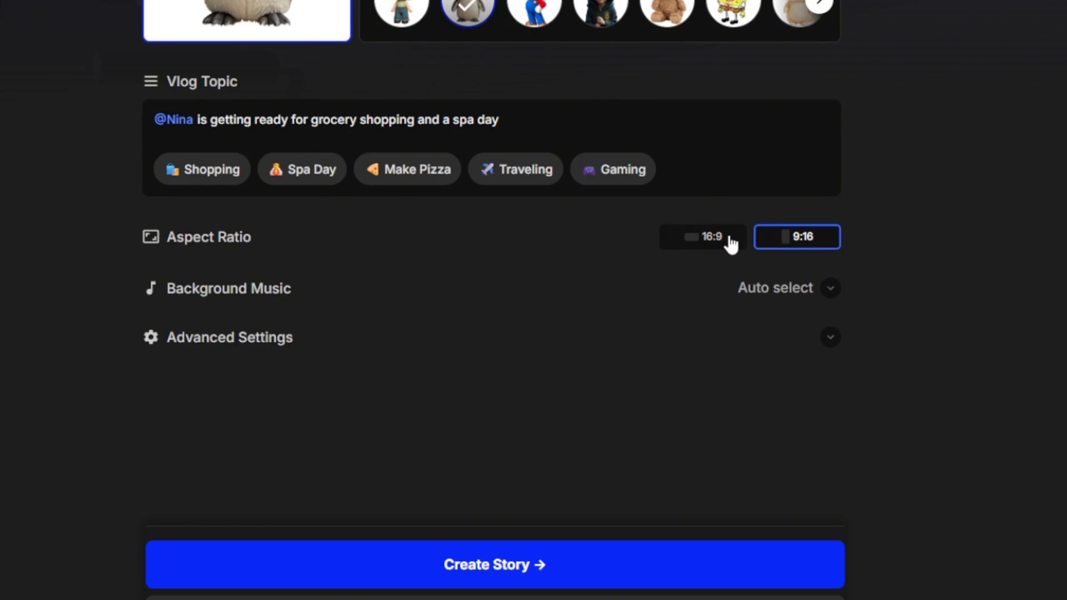
# Set the video model to Kling2.1 - Pro, keep Character images, and create the story
pyautogui.click(830, 288)
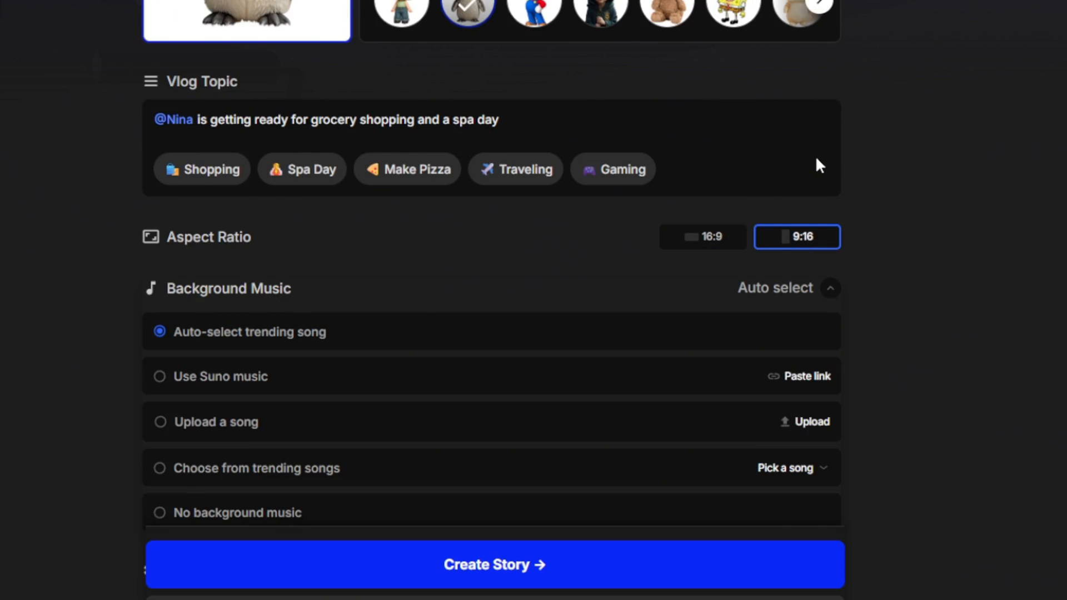
pyautogui.scroll(-3)
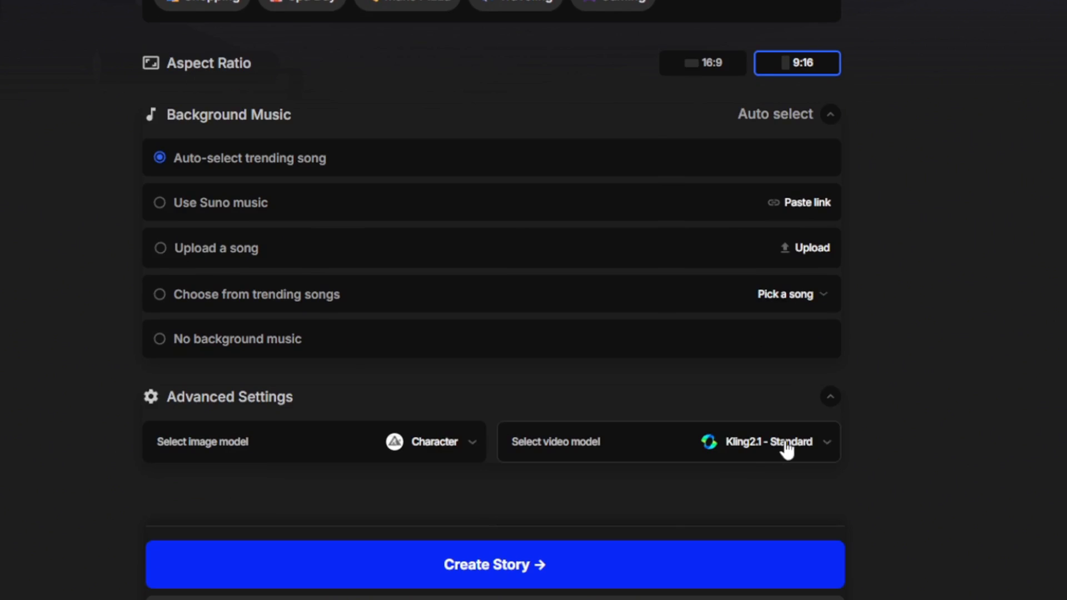
pyautogui.click(769, 441)
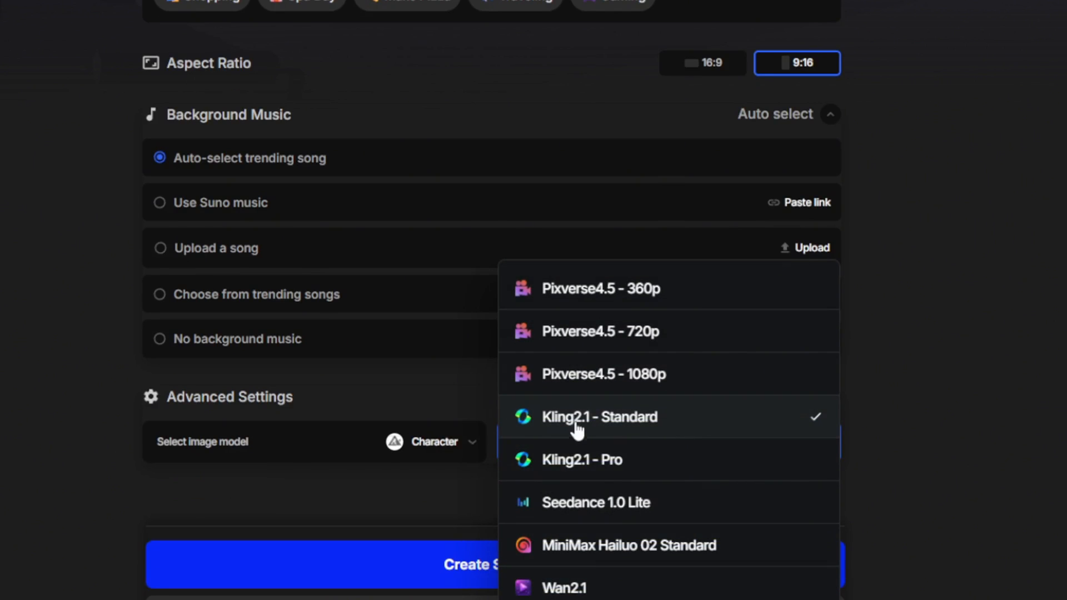
pyautogui.click(582, 459)
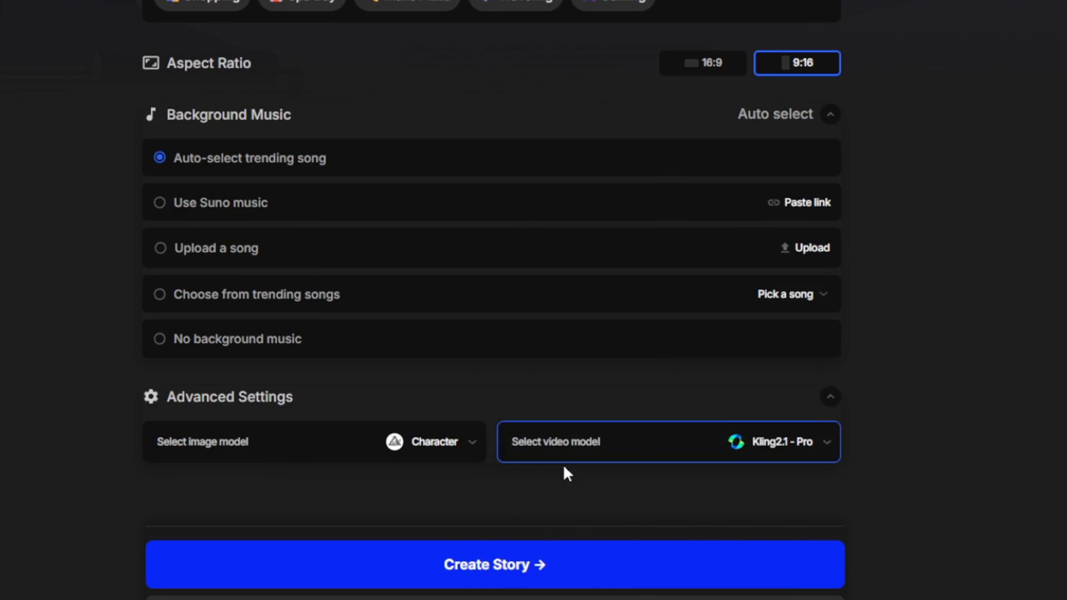
pyautogui.click(428, 442)
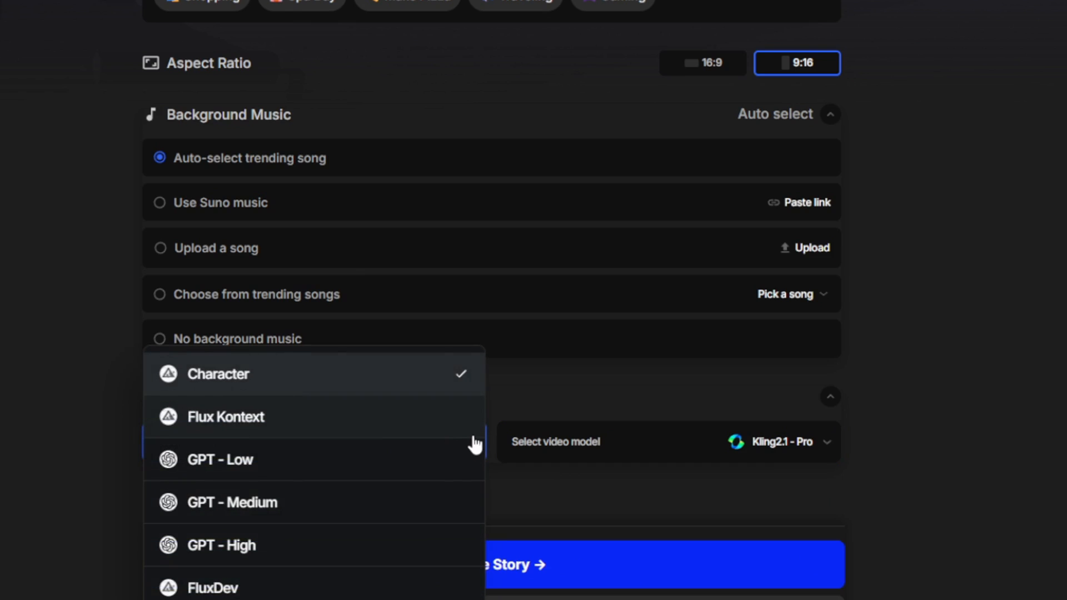
pyautogui.click(217, 373)
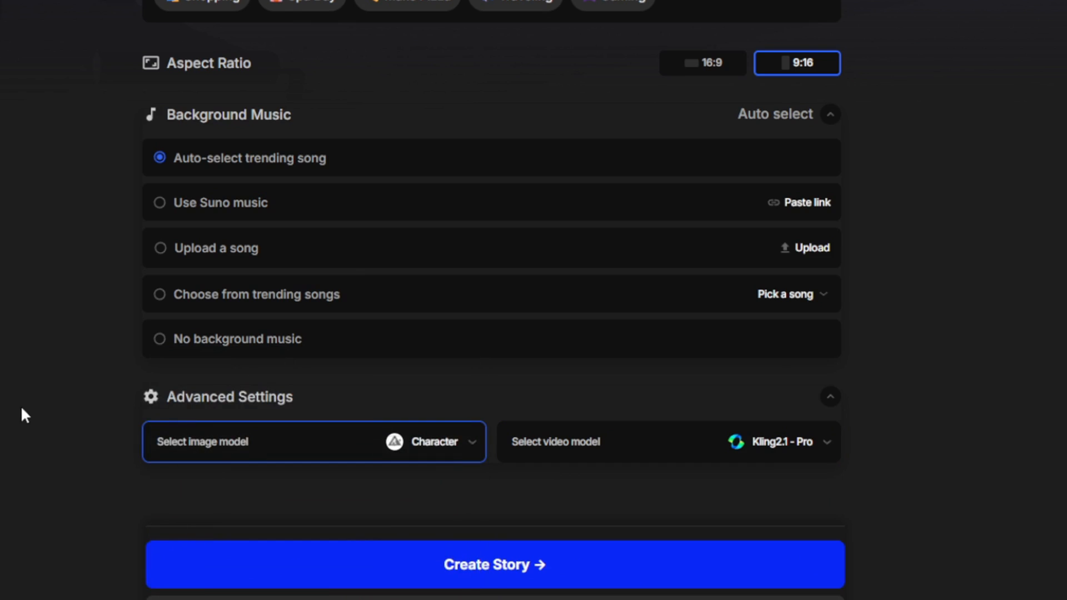
pyautogui.moveTo(515, 577)
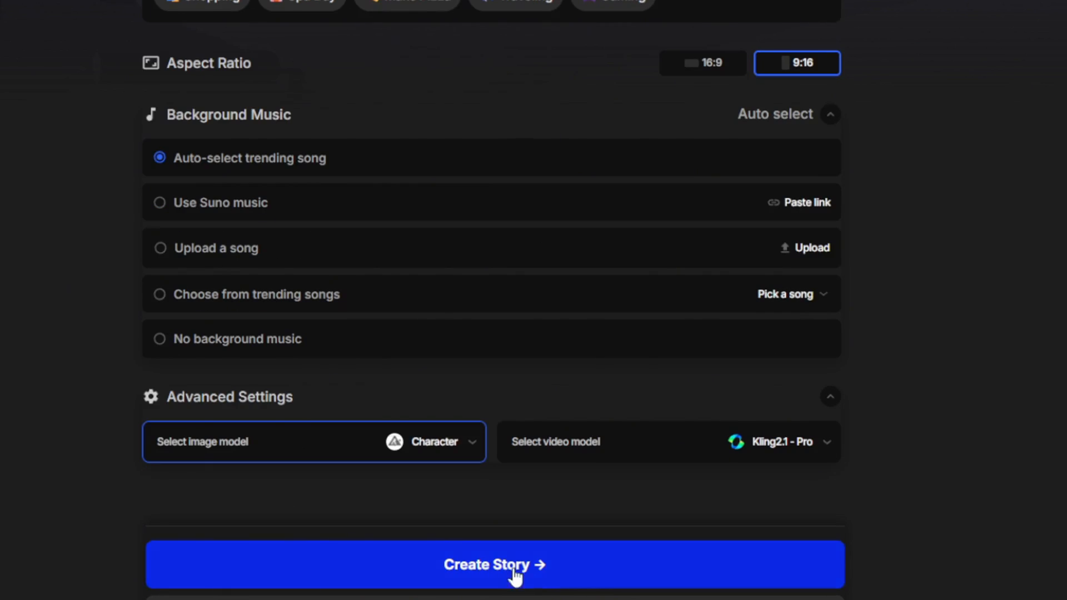
pyautogui.click(494, 564)
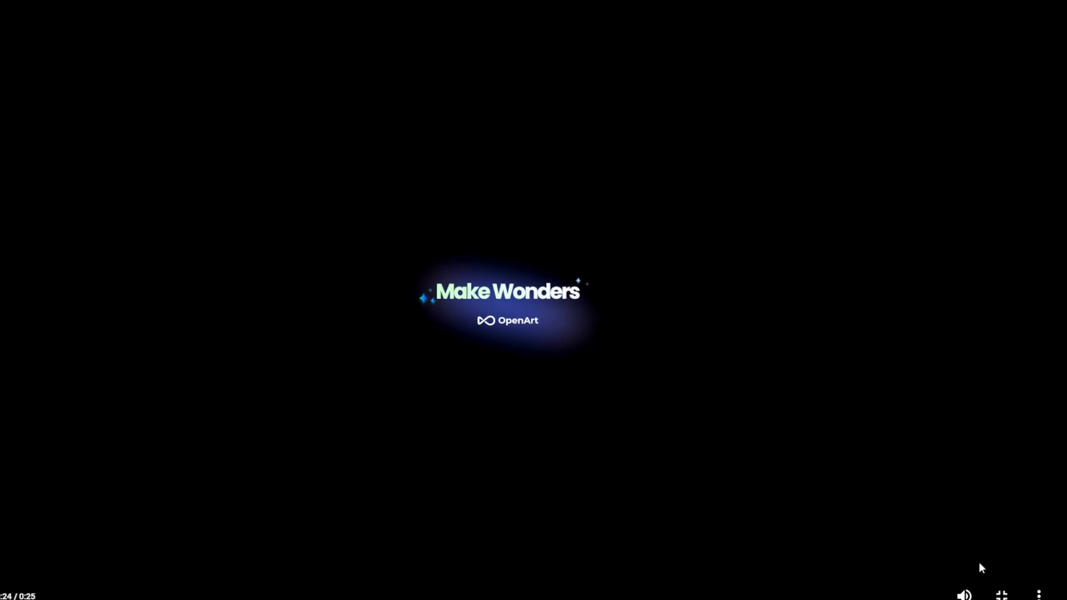
# Exit full-screen and pause the 25-second penguin story video
pyautogui.click(866, 467)
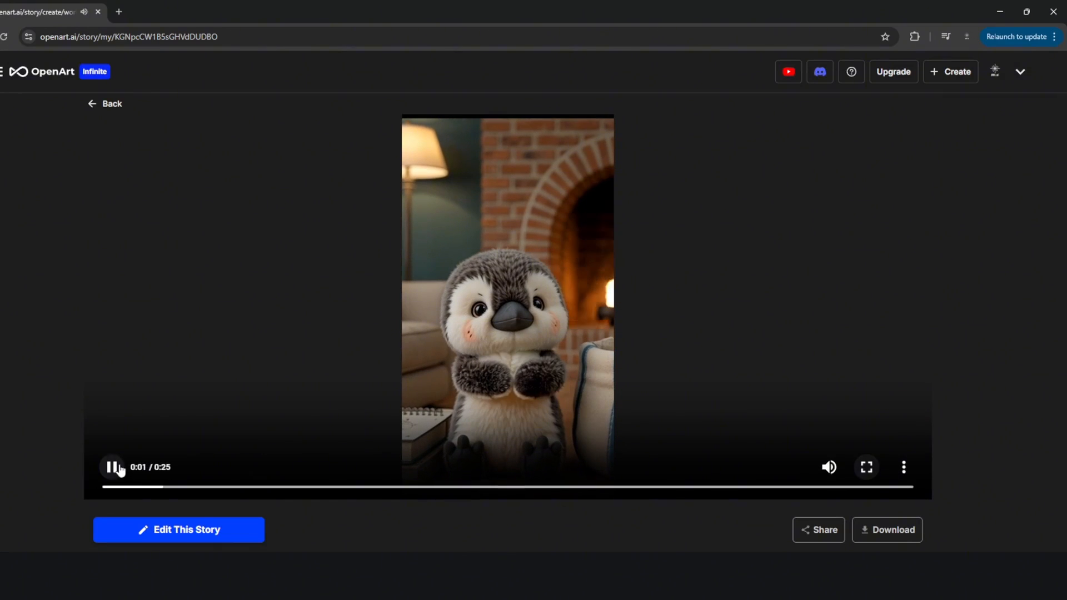
pyautogui.click(112, 467)
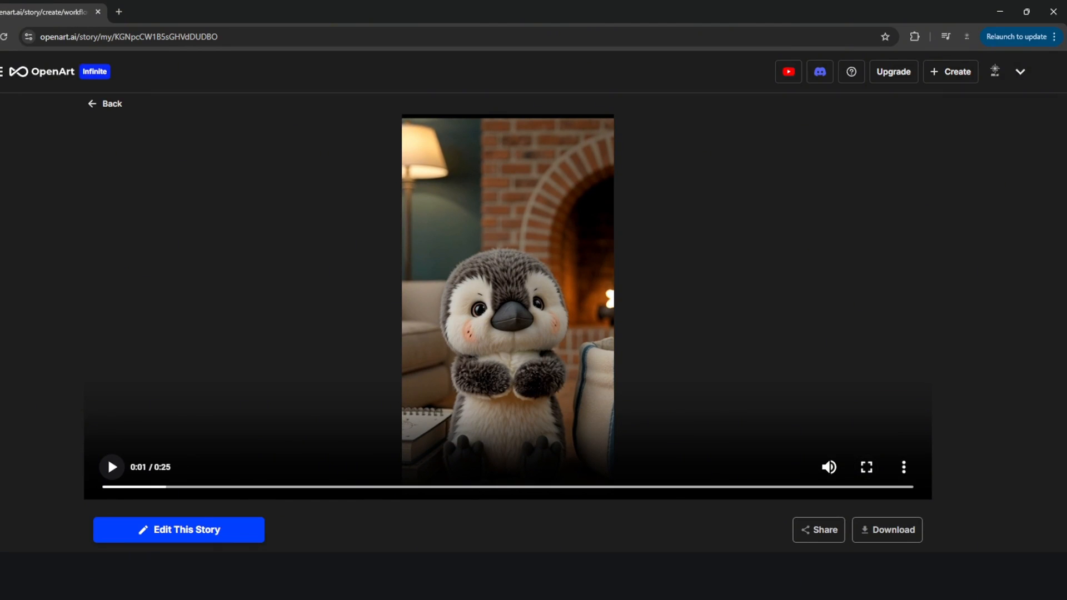
pyautogui.moveTo(700, 361)
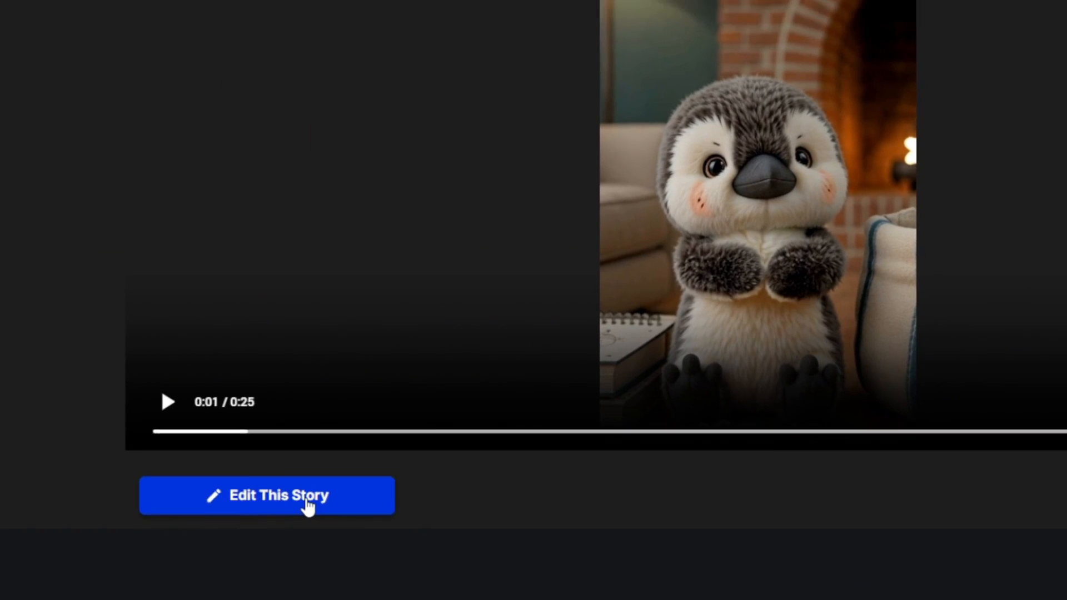
# Open the penguin story in the editor and regenerate one shot's video
pyautogui.click(267, 495)
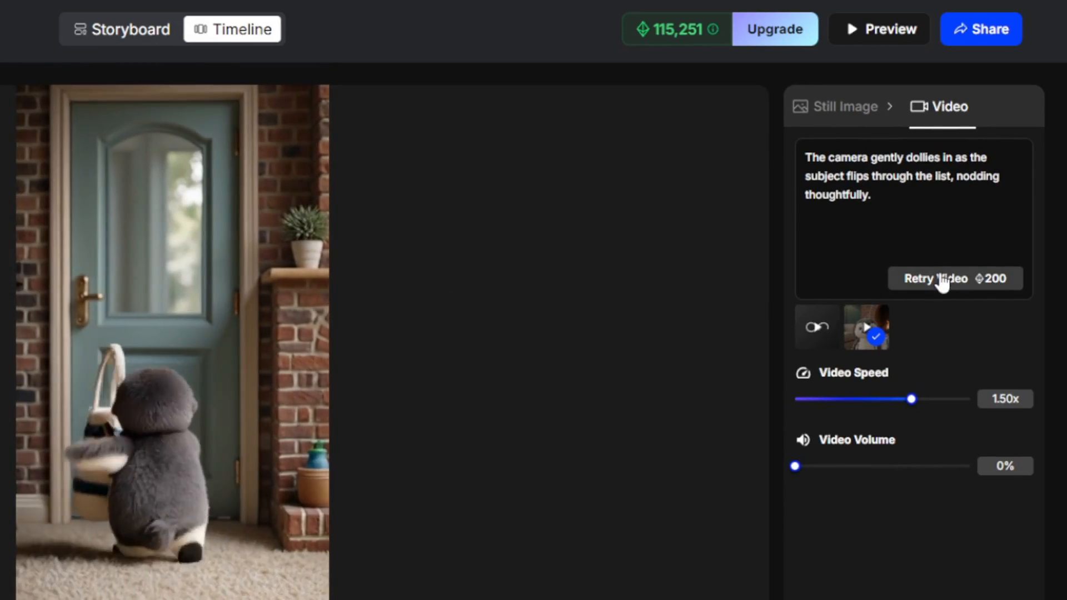
pyautogui.click(816, 327)
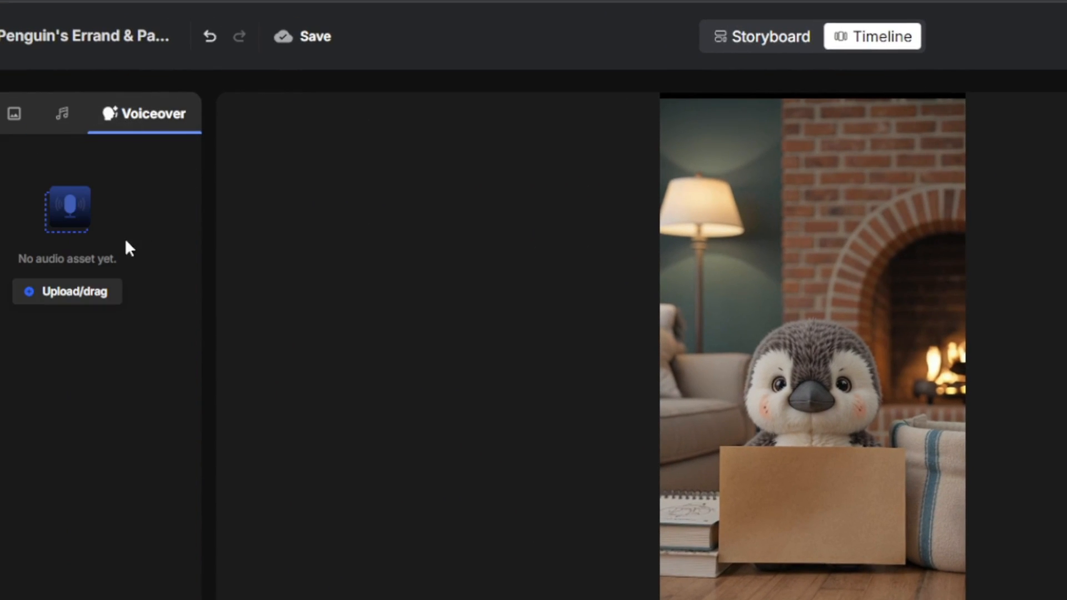
pyautogui.moveTo(100, 354)
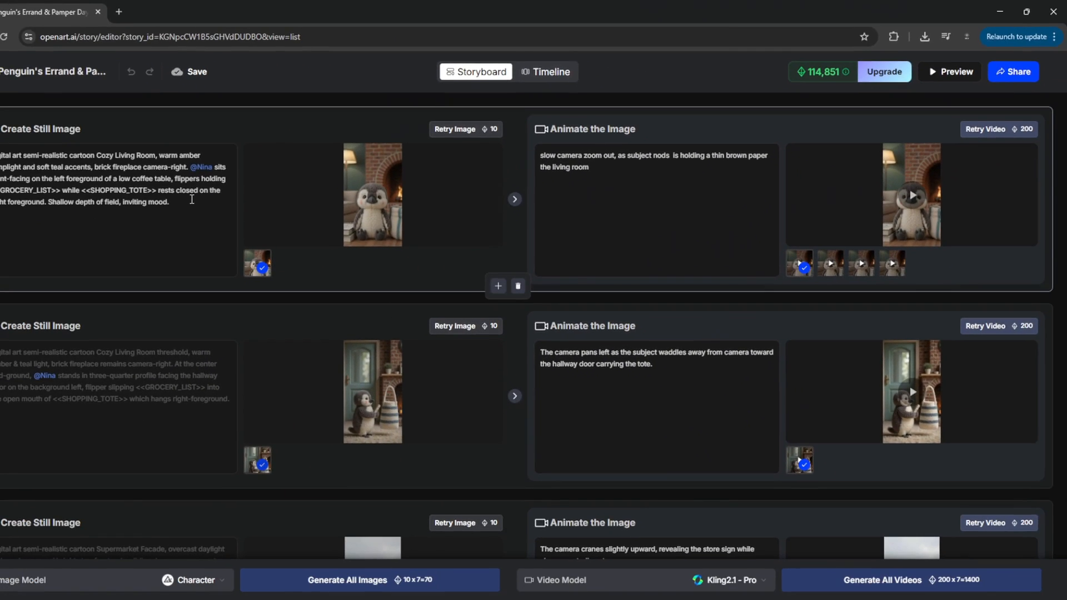
# Add an empty new shot at the end of the penguin storyboard
pyautogui.scroll(-3)
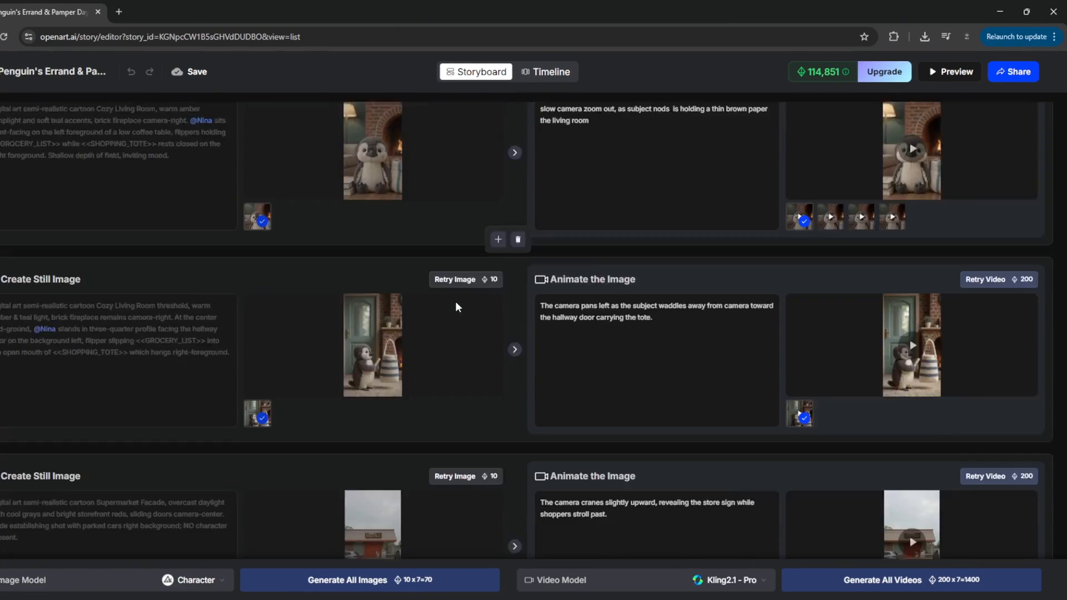
pyautogui.scroll(-3)
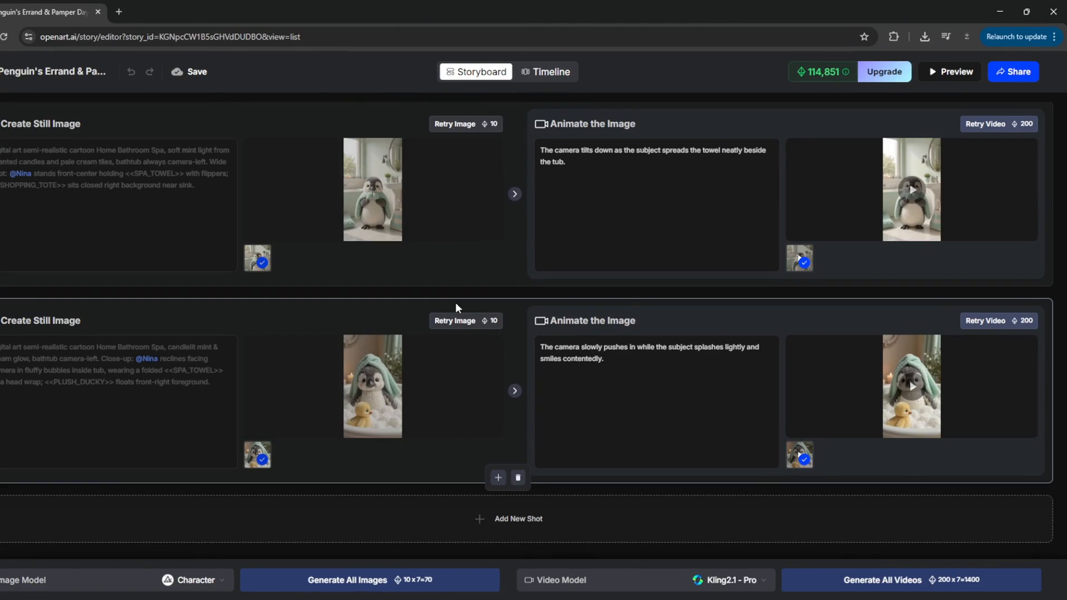
pyautogui.scroll(3)
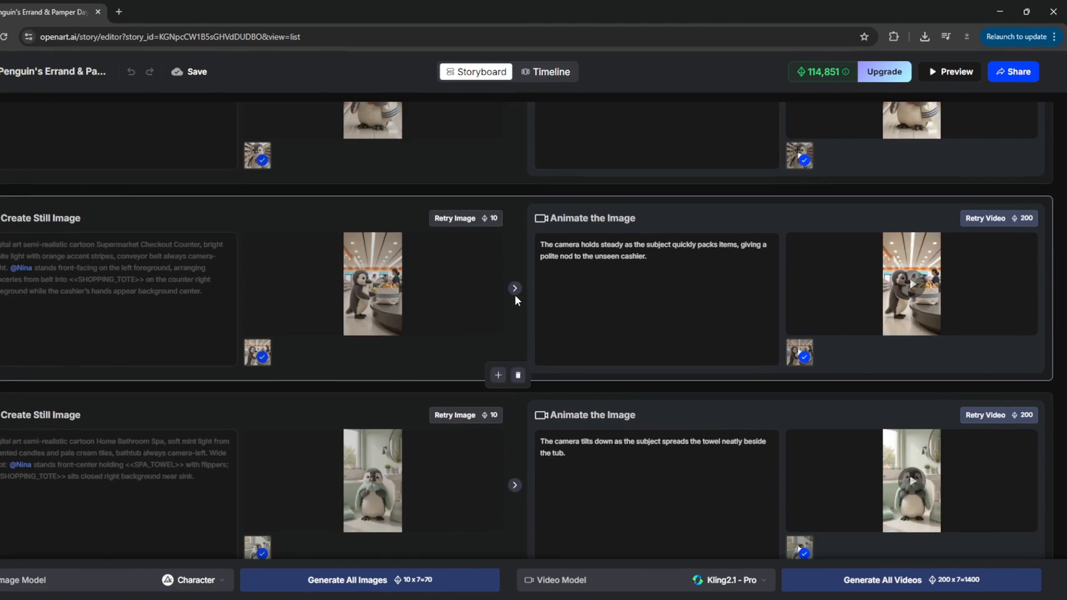
pyautogui.scroll(3)
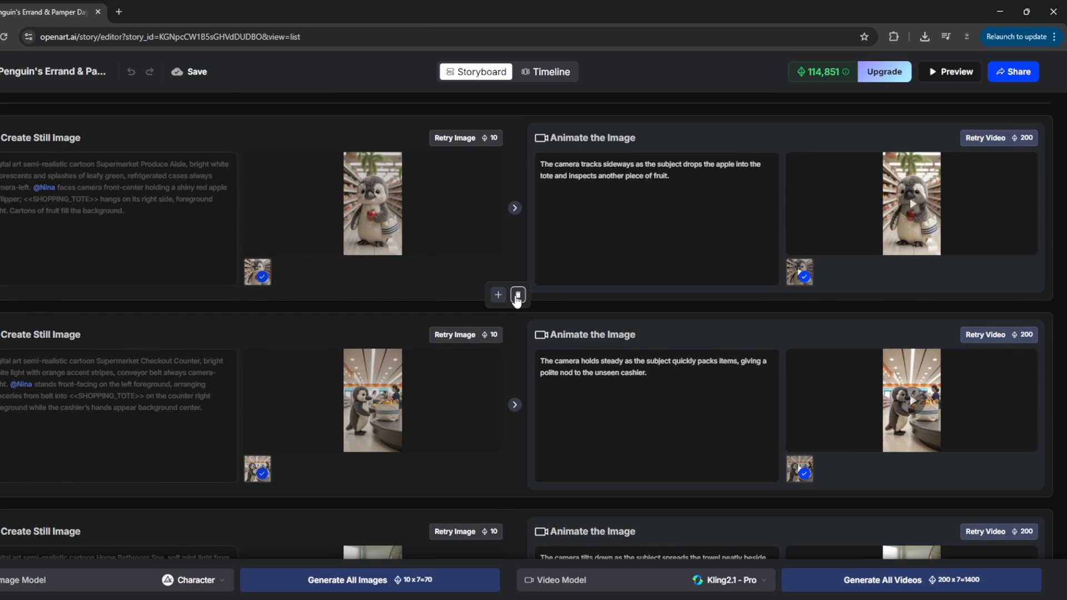
pyautogui.click(497, 294)
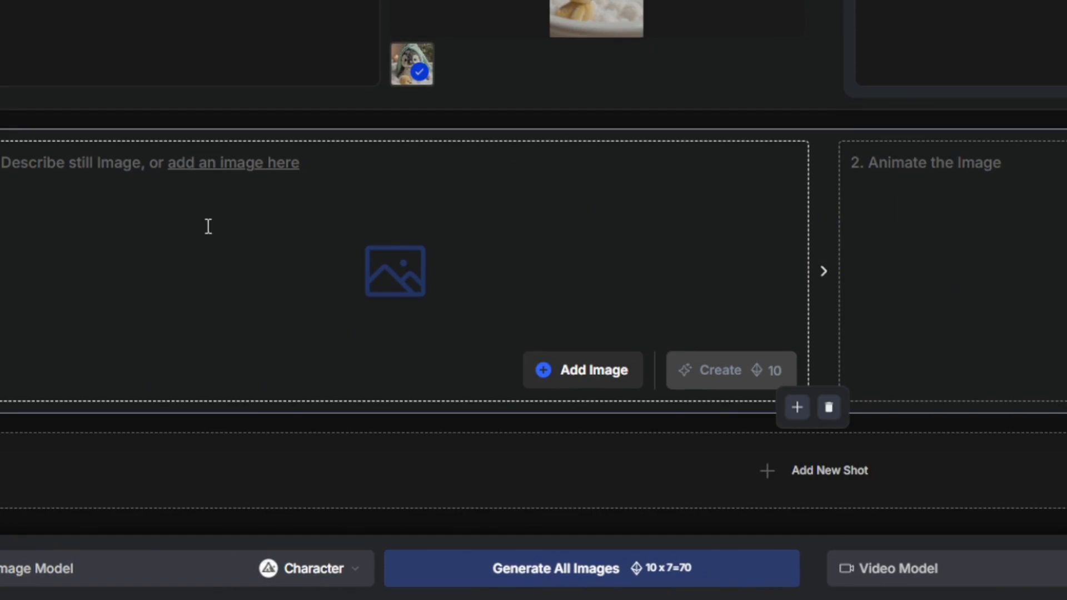
# Generate a still from the prompt 'Nina is riding a bike in the road'
pyautogui.write('Nina is riding a bike')
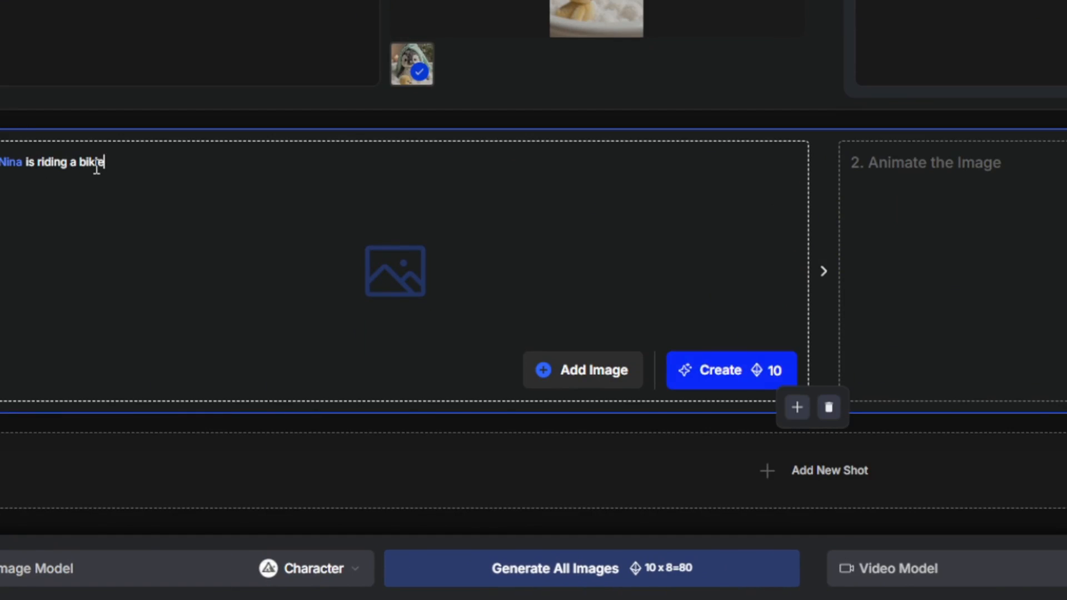
pyautogui.write('in the road')
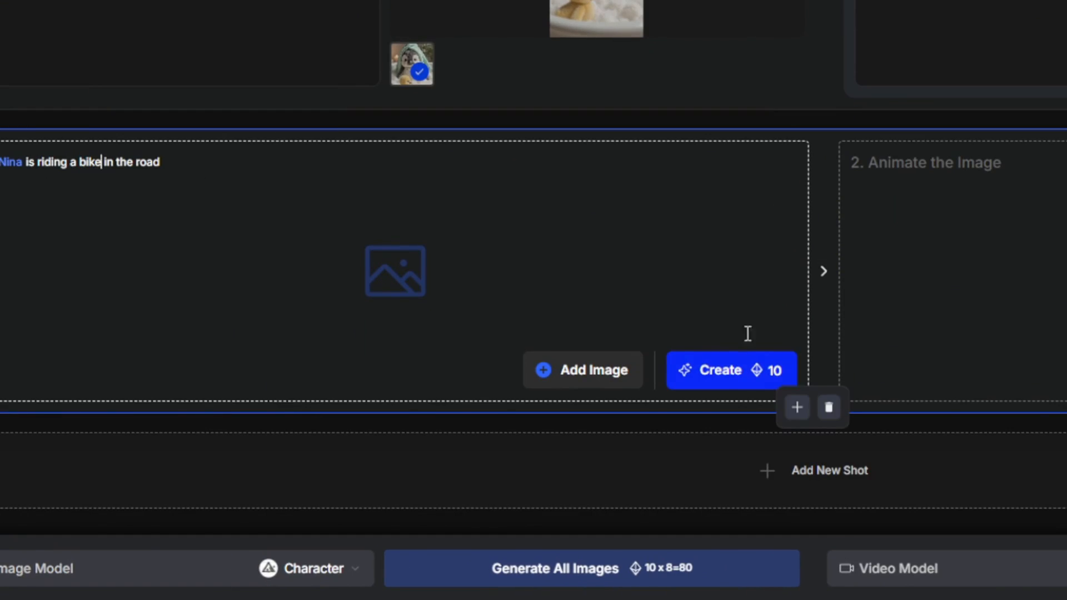
pyautogui.click(730, 369)
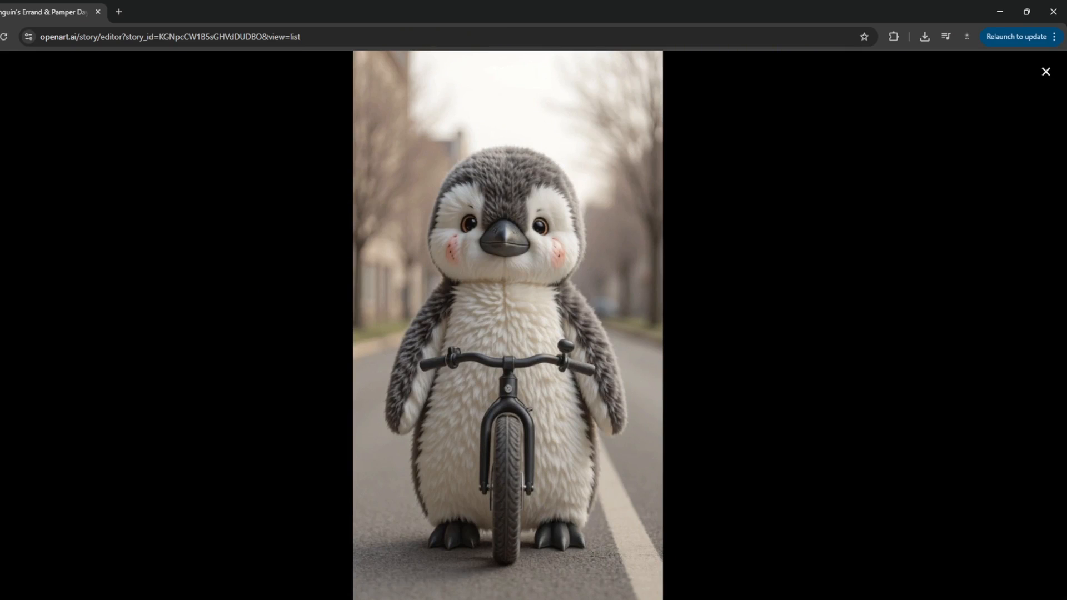
pyautogui.moveTo(1052, 78)
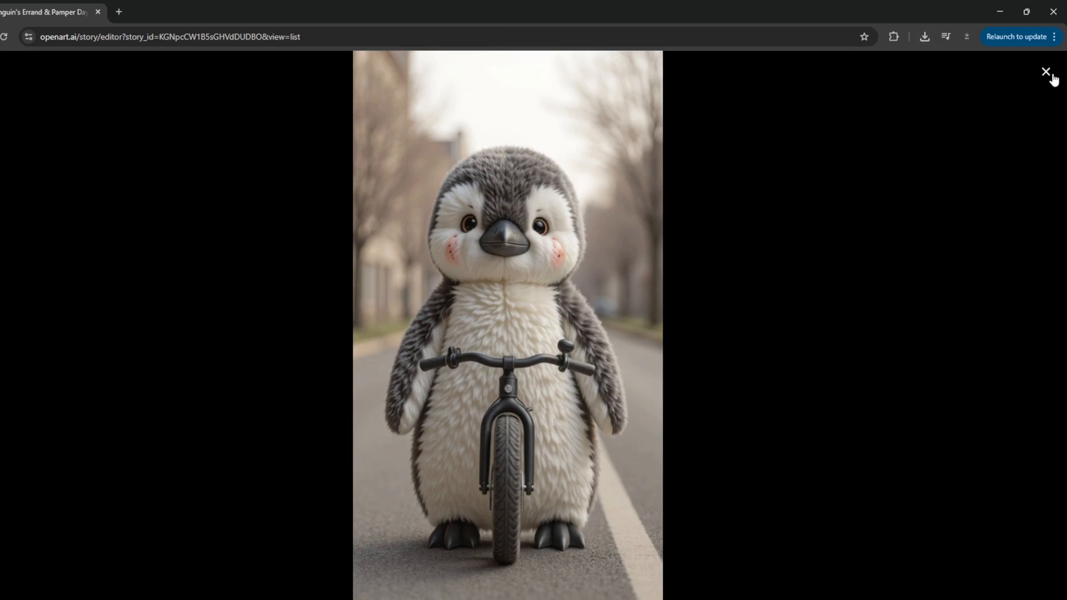
pyautogui.click(1045, 72)
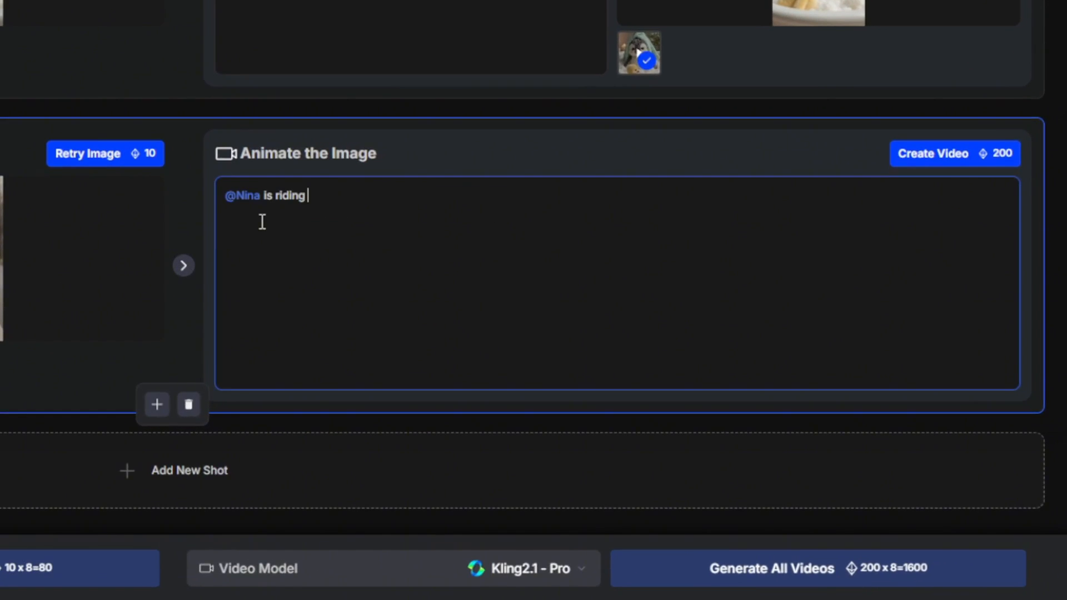
# Animate the still into a video clip with the prompt 'a bike in the road'
pyautogui.write('a bike in the road')
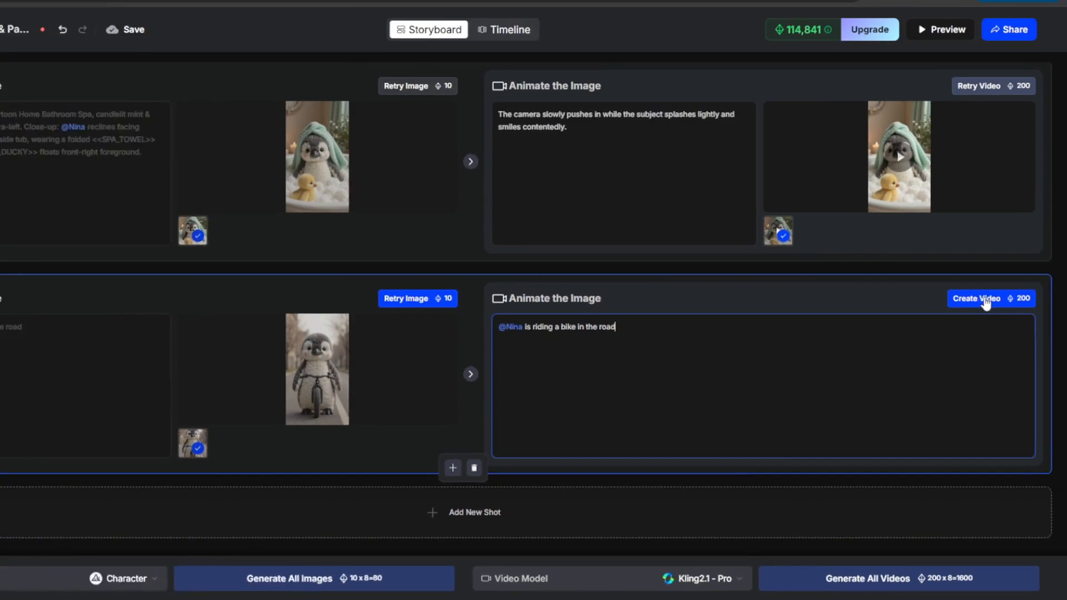
pyautogui.click(984, 298)
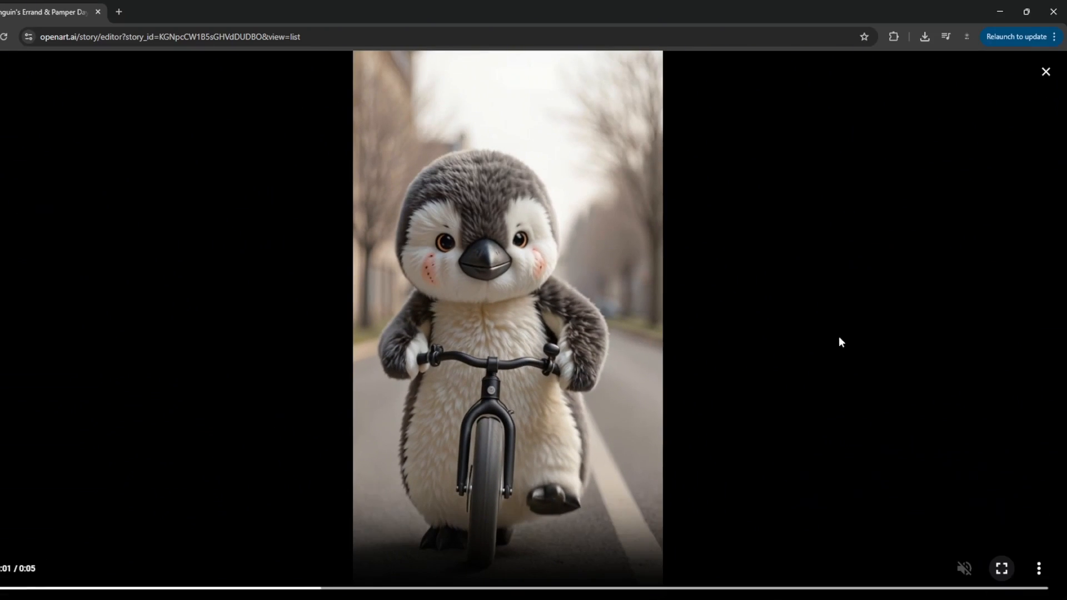
pyautogui.click(1045, 71)
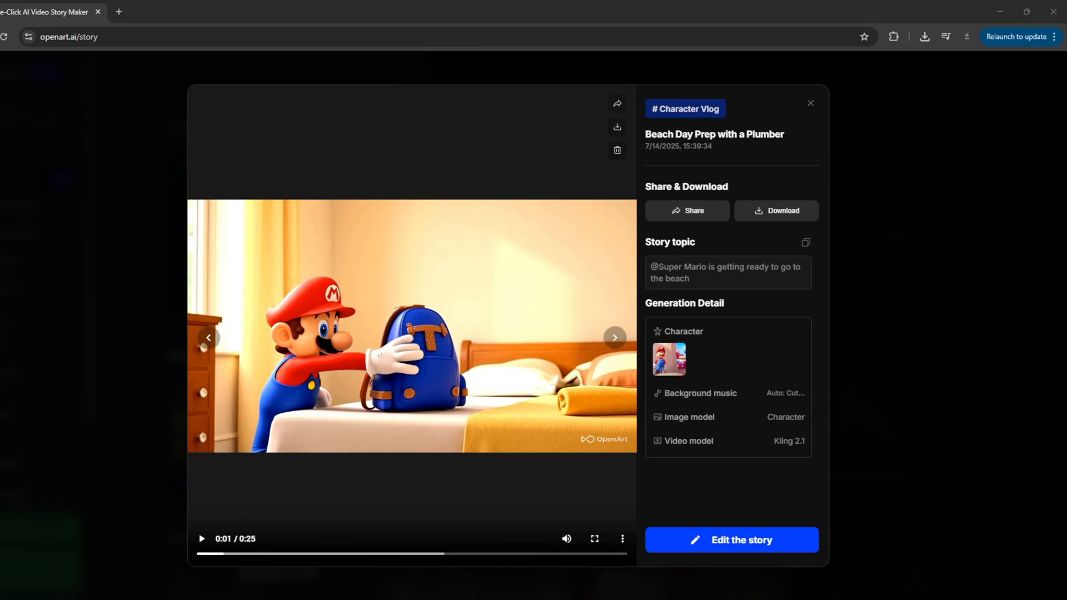
pyautogui.moveTo(222, 549)
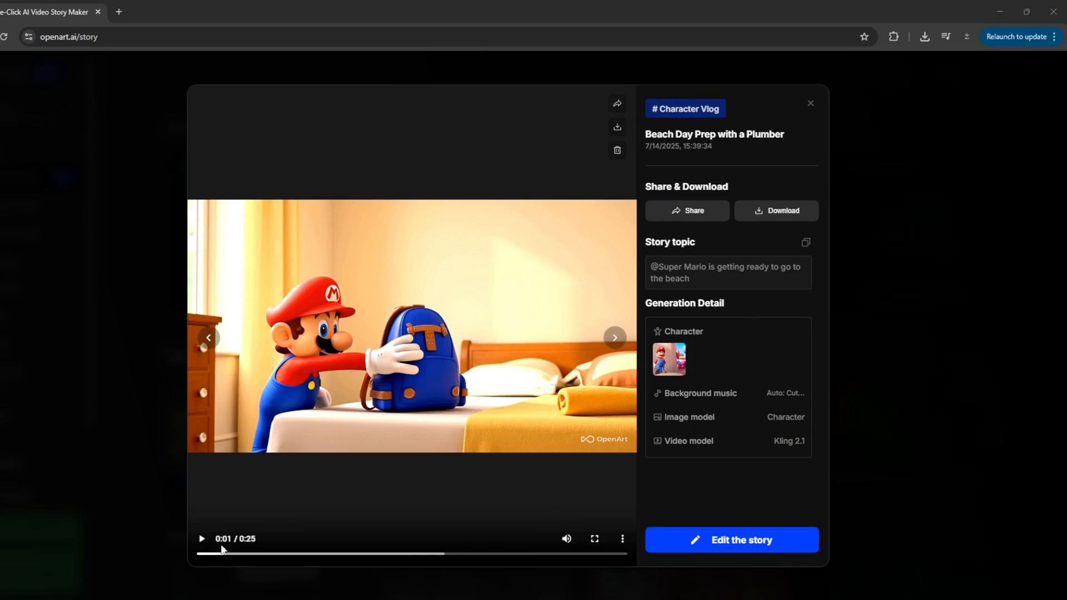
# Play the Beach Day Prep with a Plumber story preview
pyautogui.click(594, 539)
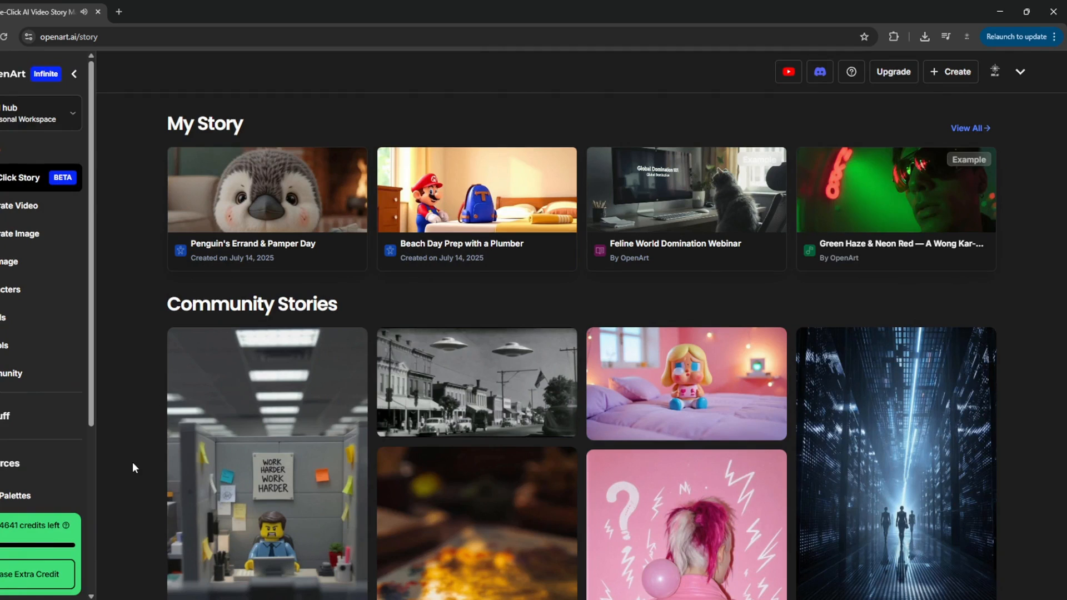
# Open Tools from the sidebar and browse the AI Apps list
pyautogui.scroll(3)
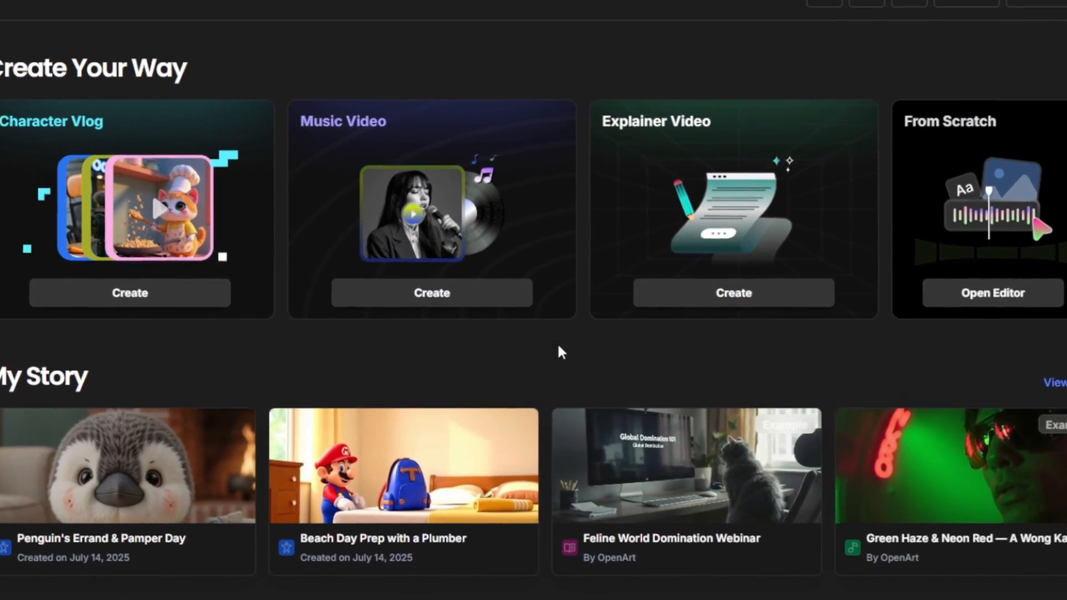
pyautogui.click(21, 360)
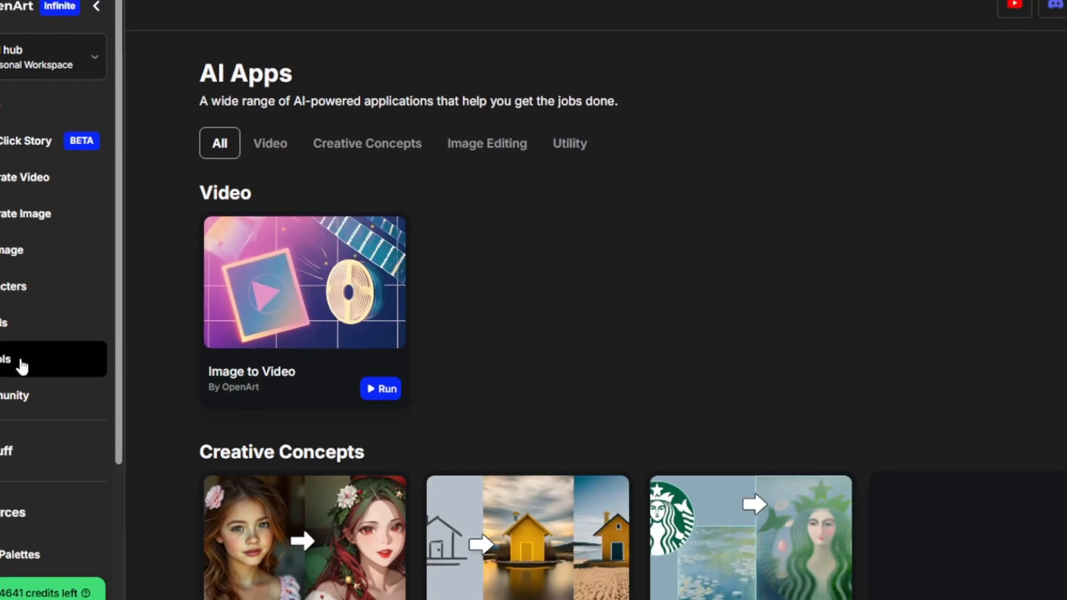
pyautogui.scroll(-3)
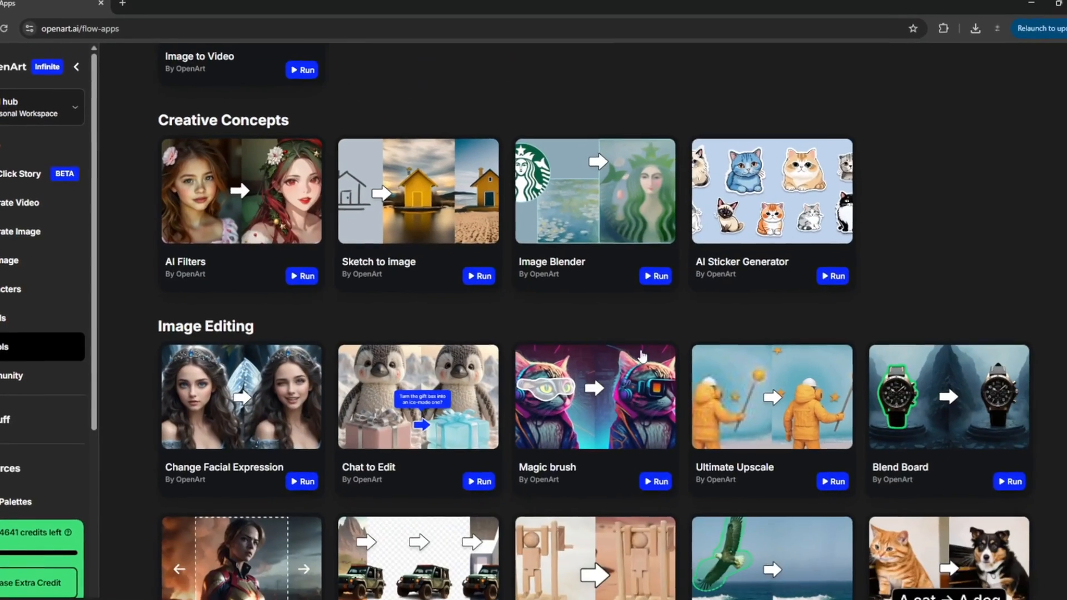
pyautogui.scroll(-3)
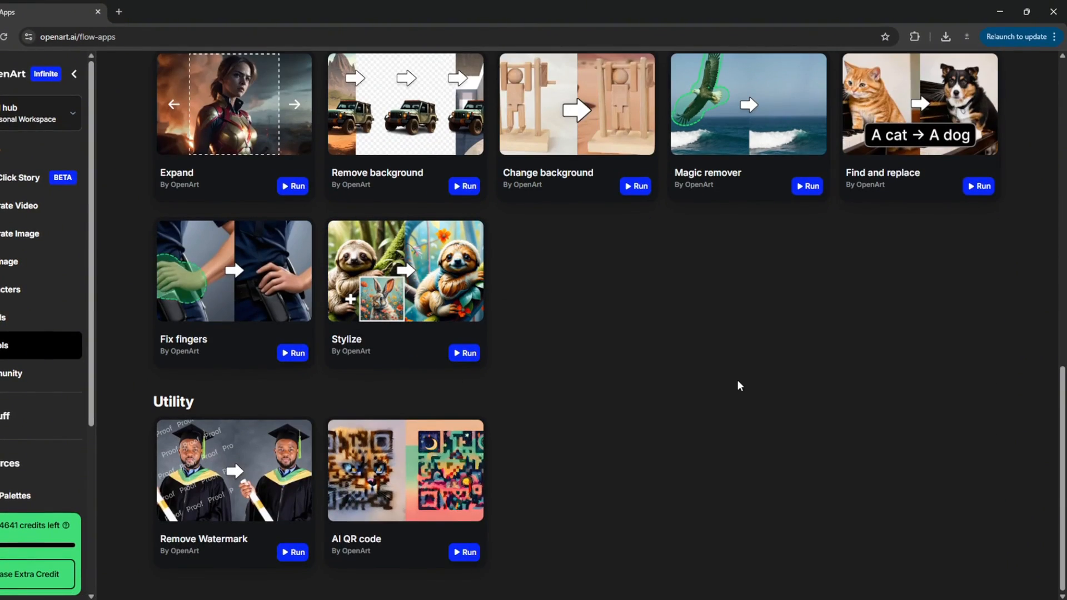